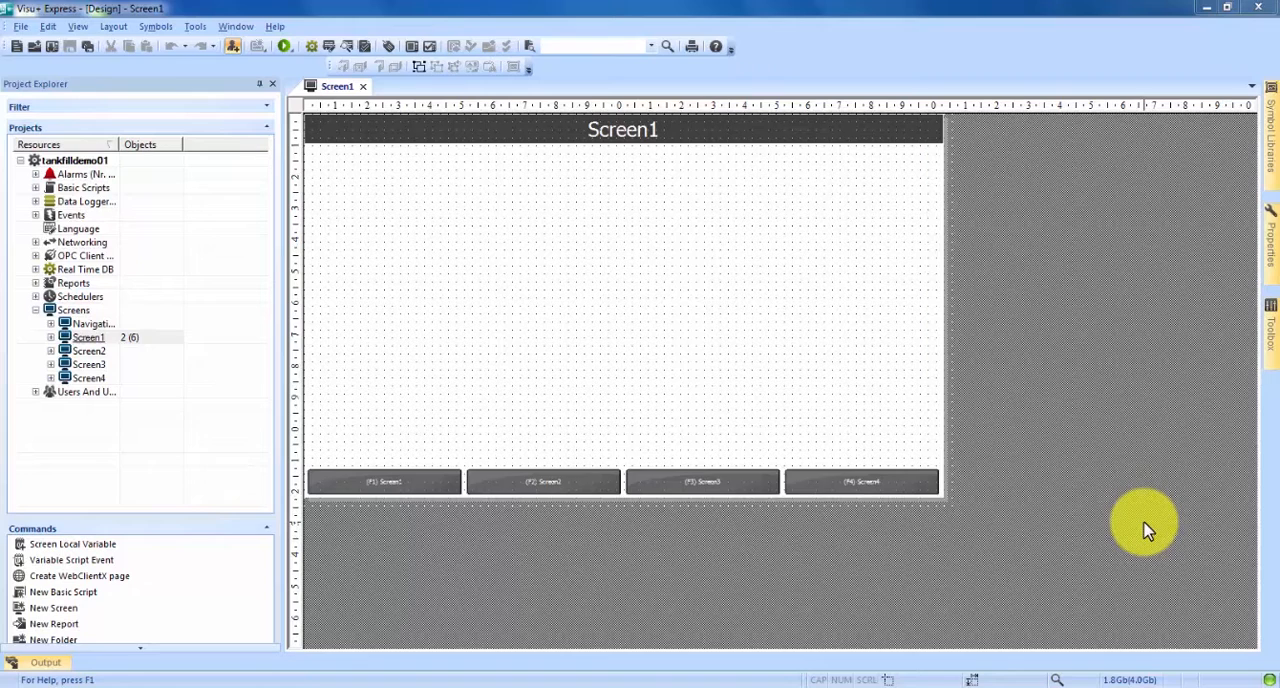
mouse_move(1143, 518)
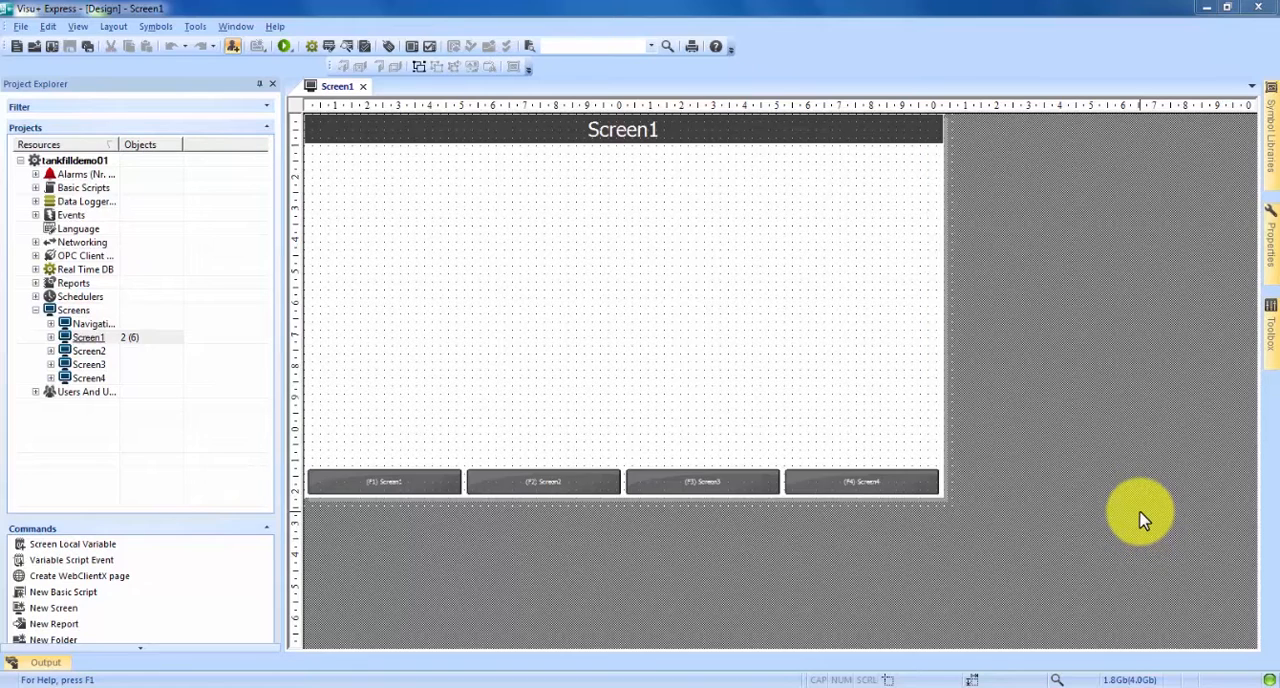
mouse_move(700, 325)
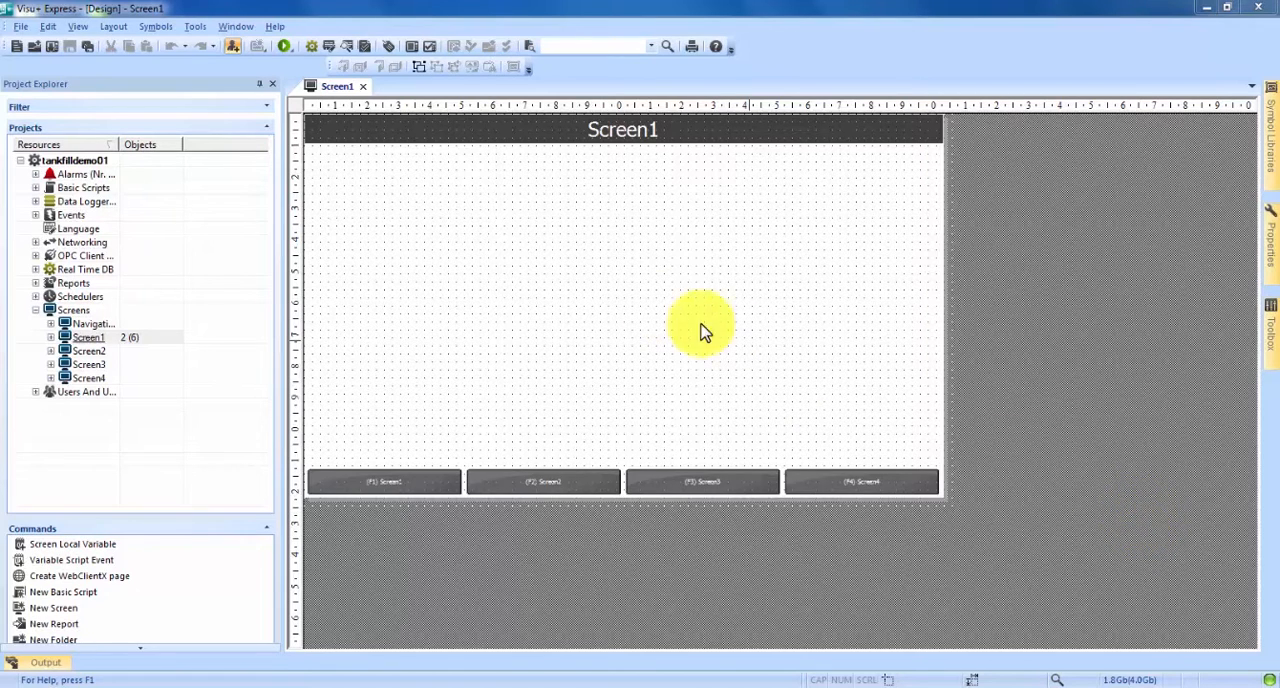
mouse_move(535, 305)
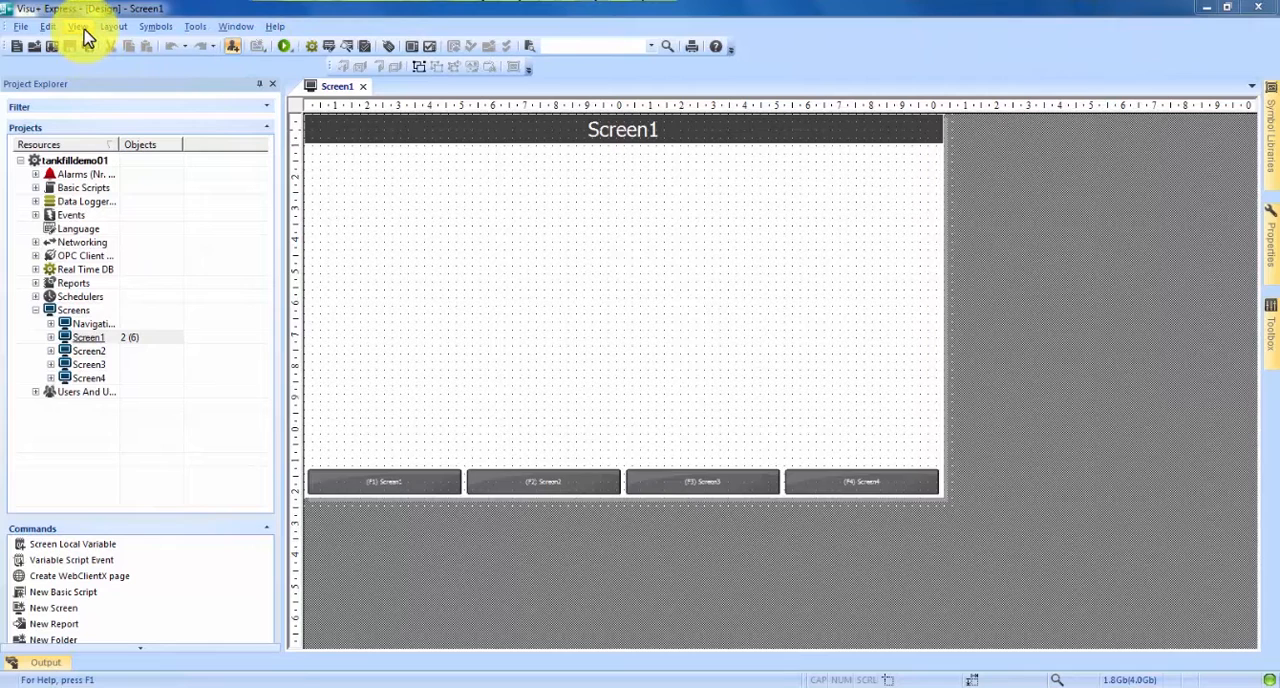
Show the Symbol Libraries panel from the View menu beside Screen1.
click(77, 26)
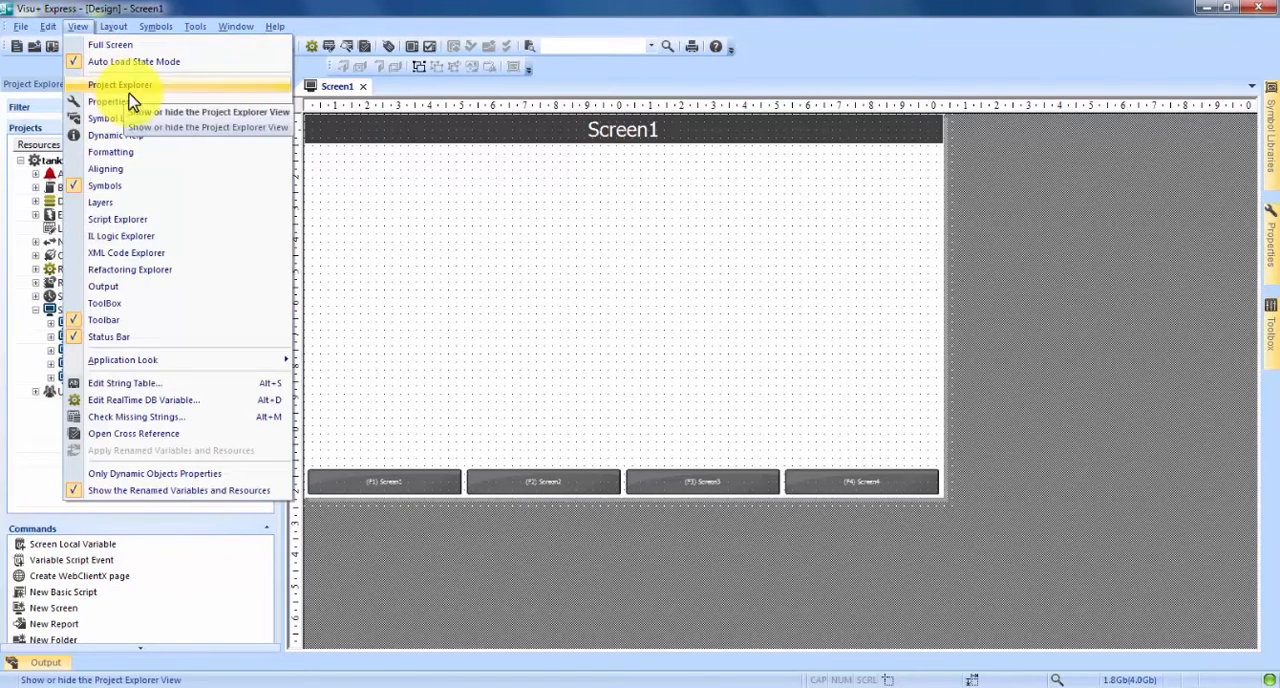
click(119, 84)
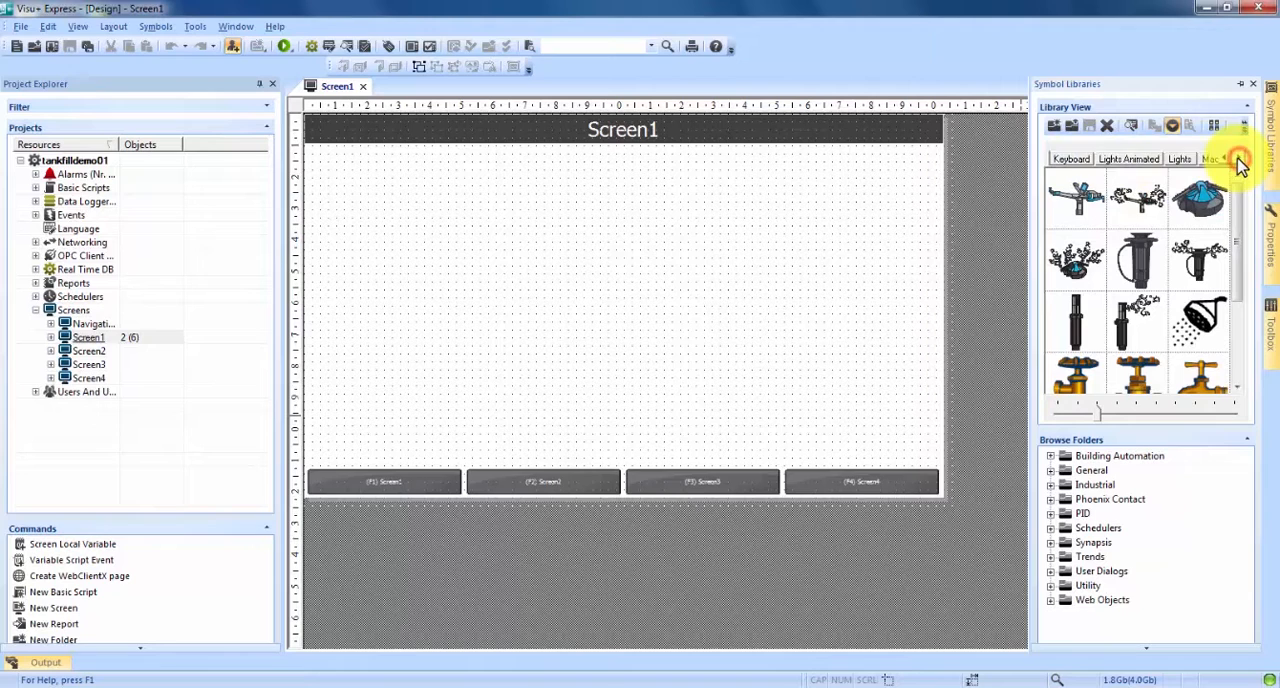
Switch Symbol Libraries to the Material Handling category and scroll to the hopper tank symbol.
click(1238, 158)
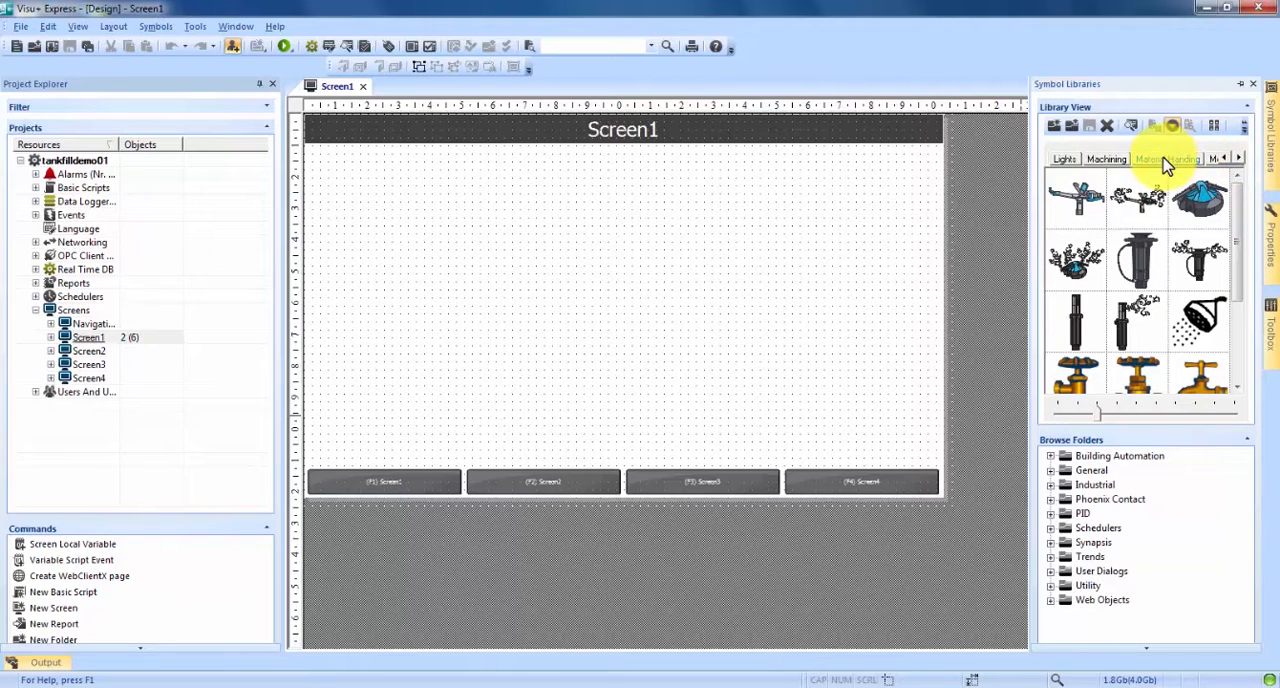
click(1170, 159)
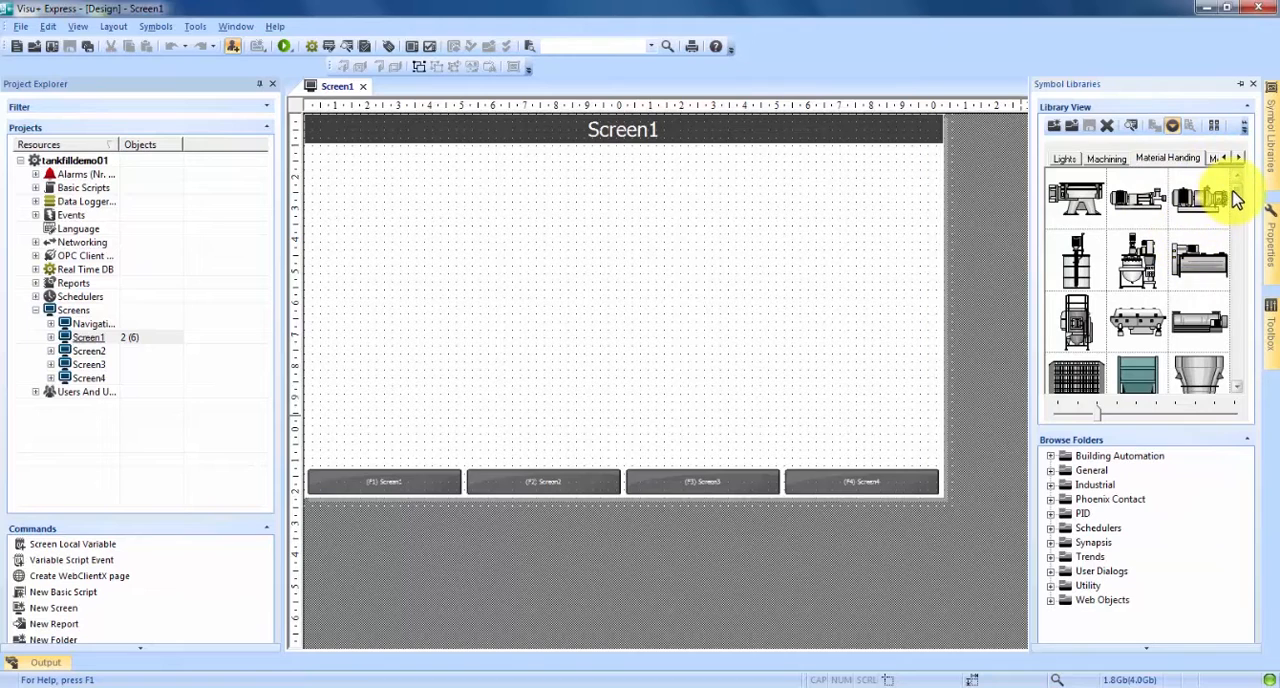
scroll(down, 3)
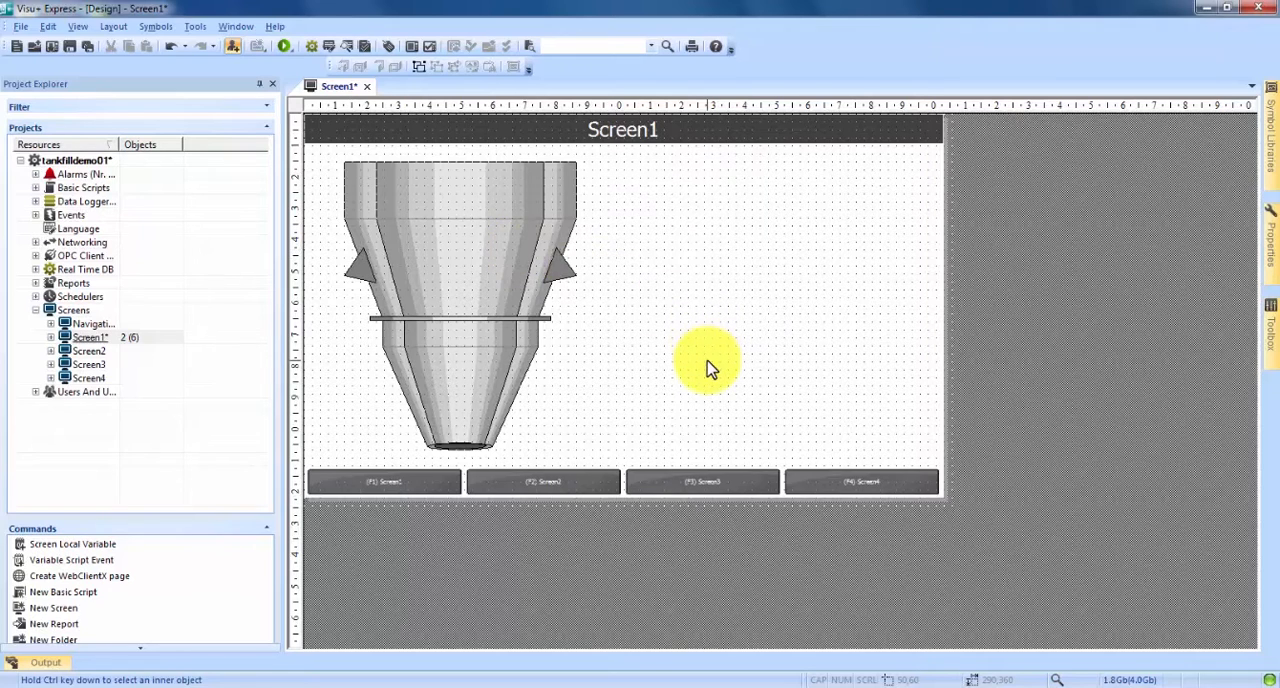
mouse_move(662, 332)
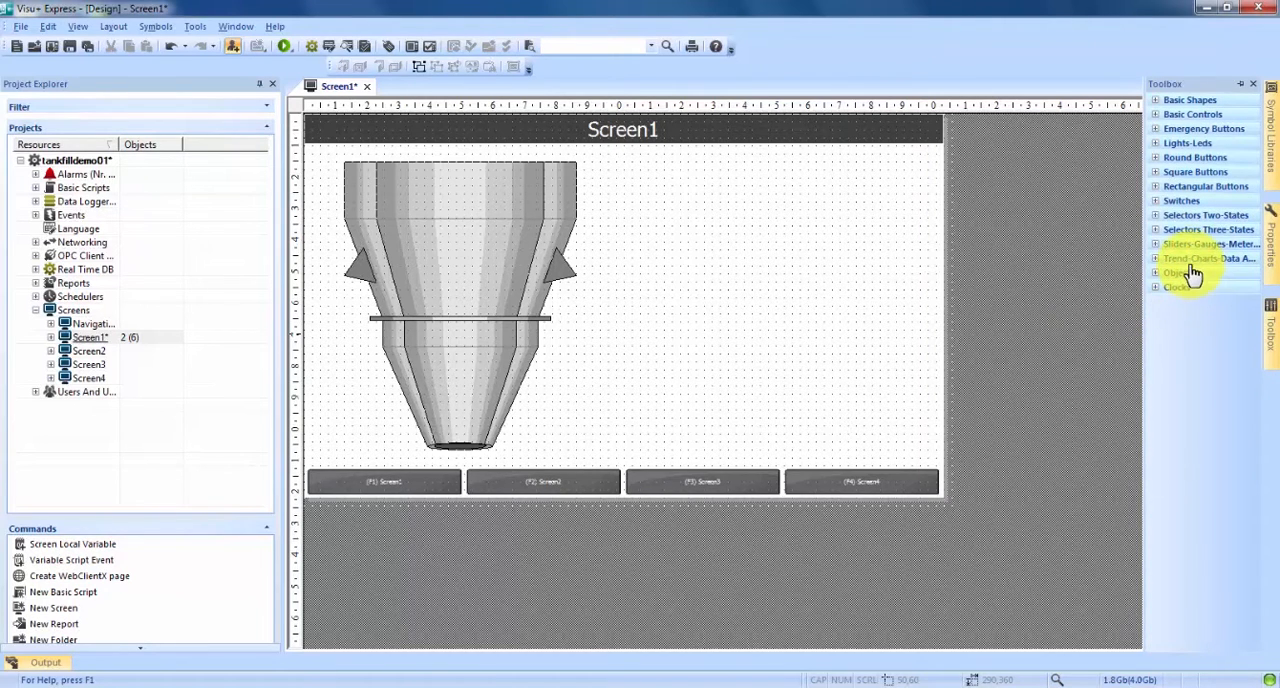
mouse_move(1188, 257)
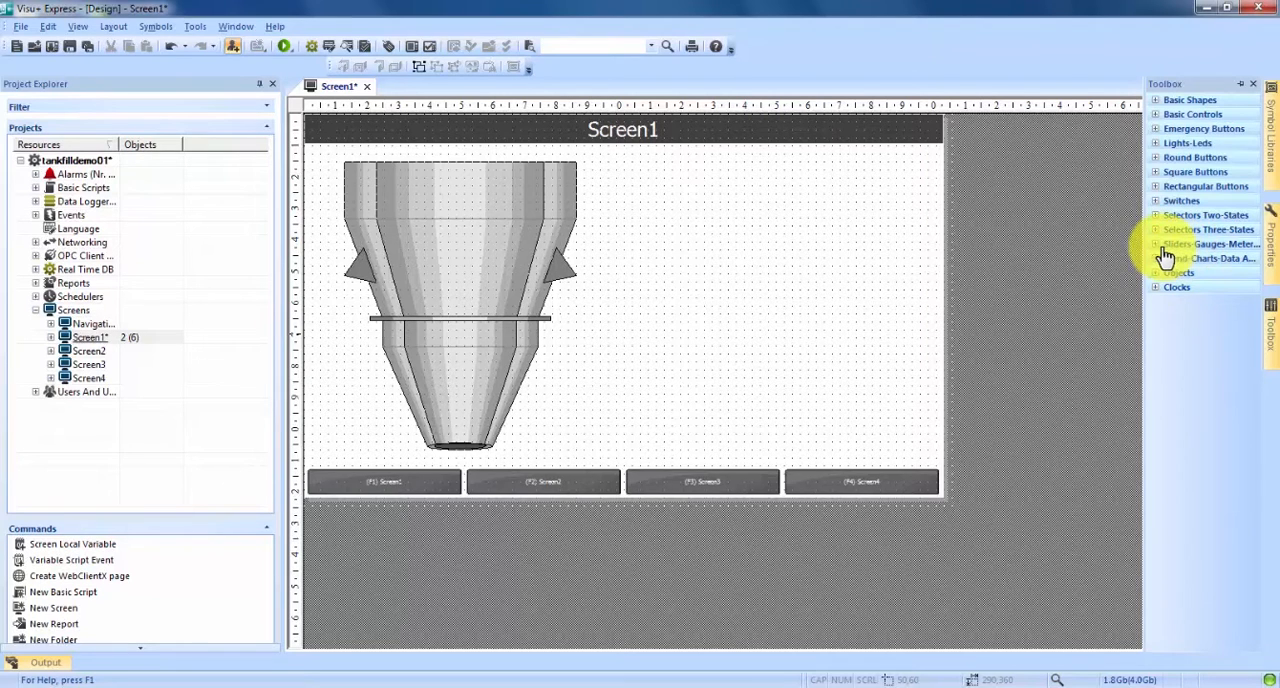
Pick Vertical Slider from the Toolbox's Sliders-Gauges-Meters category to draw beside the tank.
click(1214, 244)
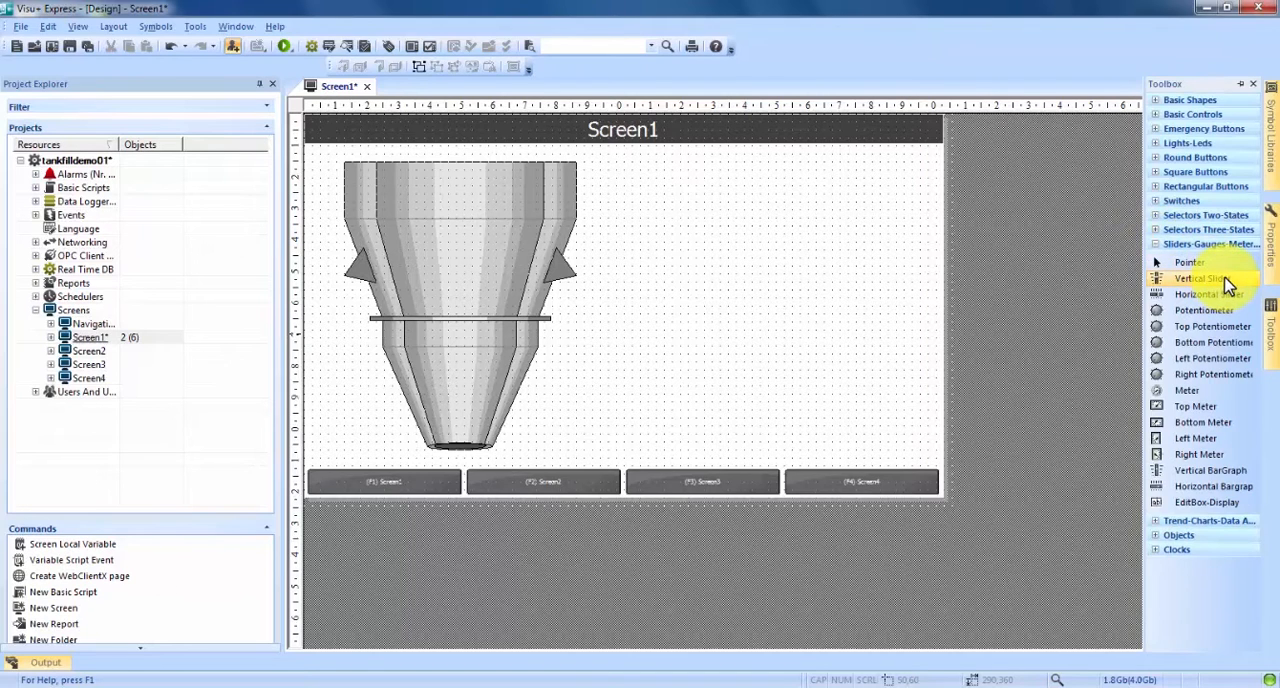
click(1198, 278)
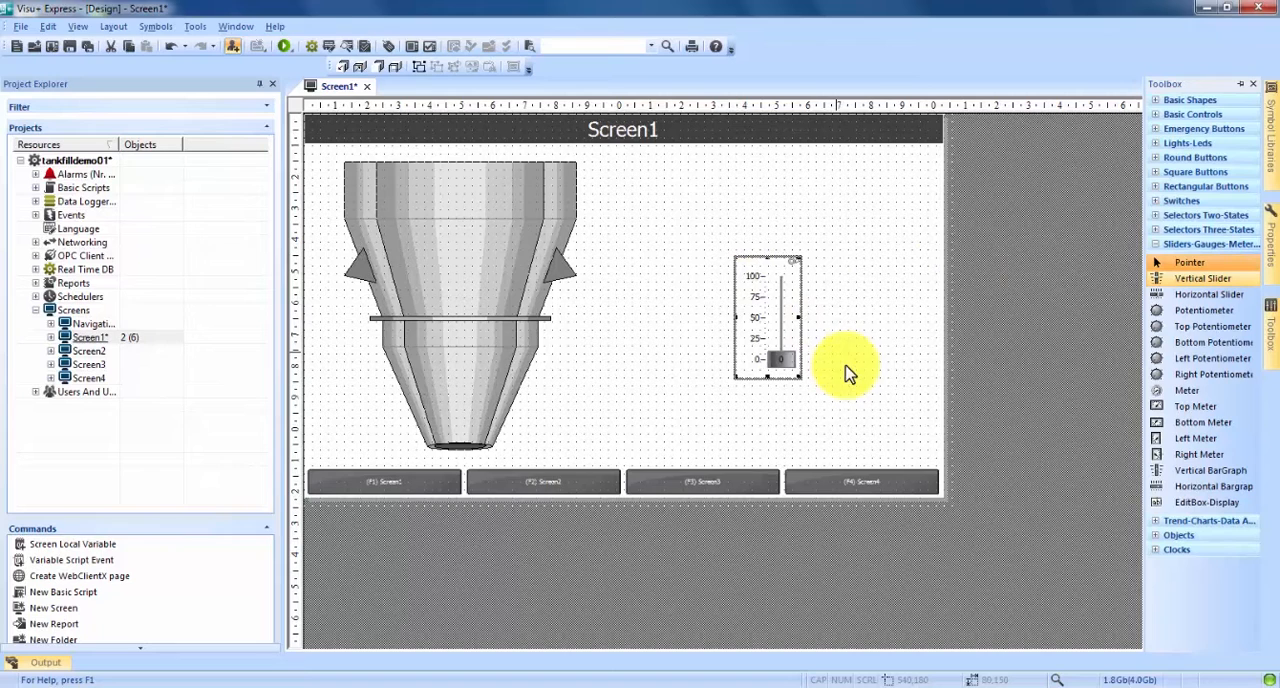
mouse_move(782, 328)
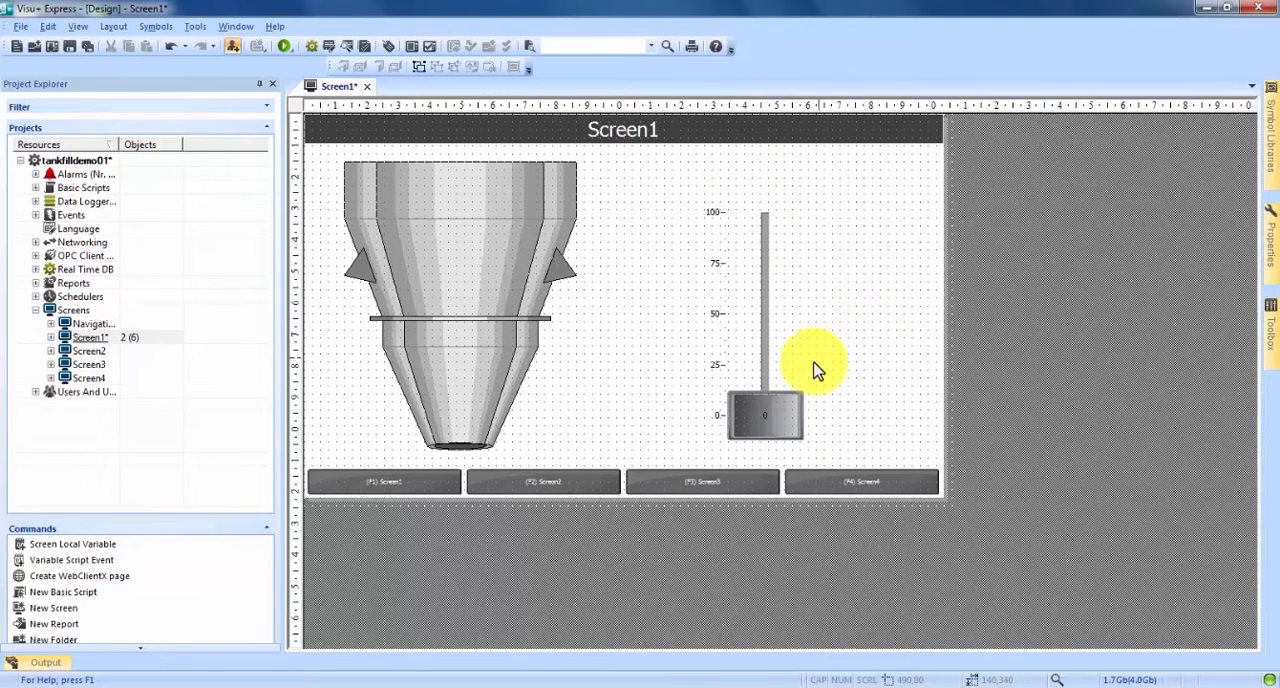
mouse_move(765, 275)
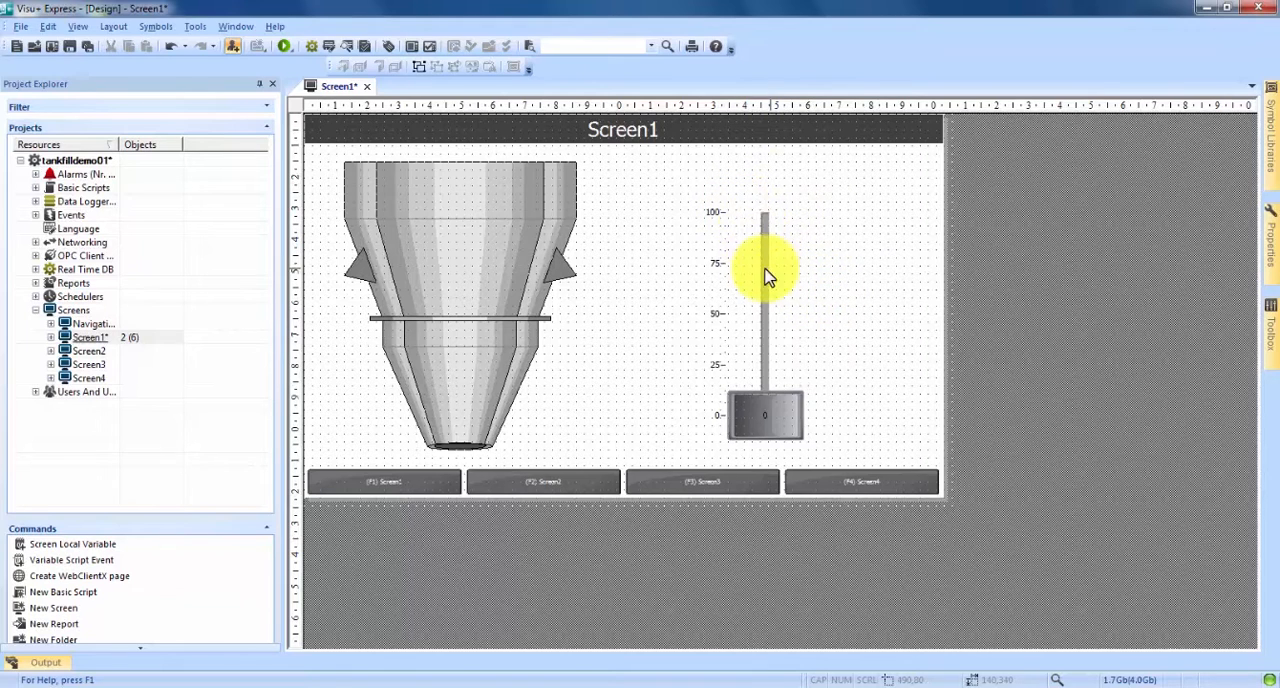
Turn off Show Scale in the slider's properties and apply the change.
click(765, 275)
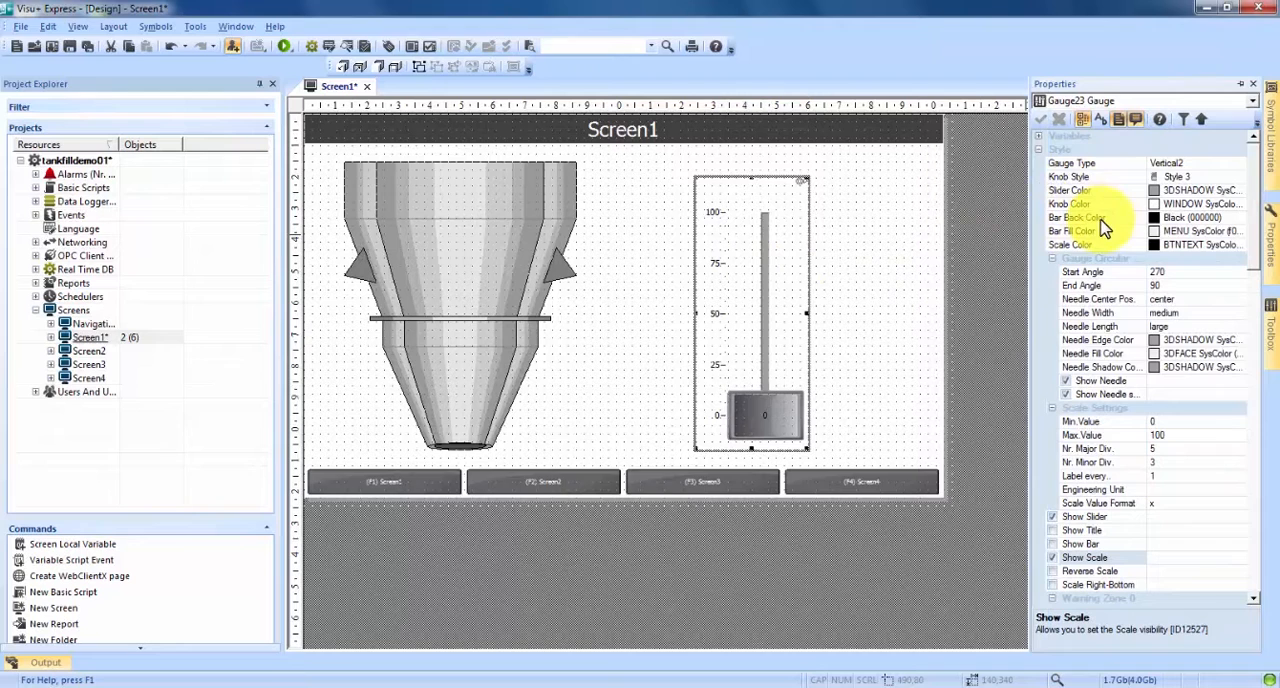
mouse_move(1115, 530)
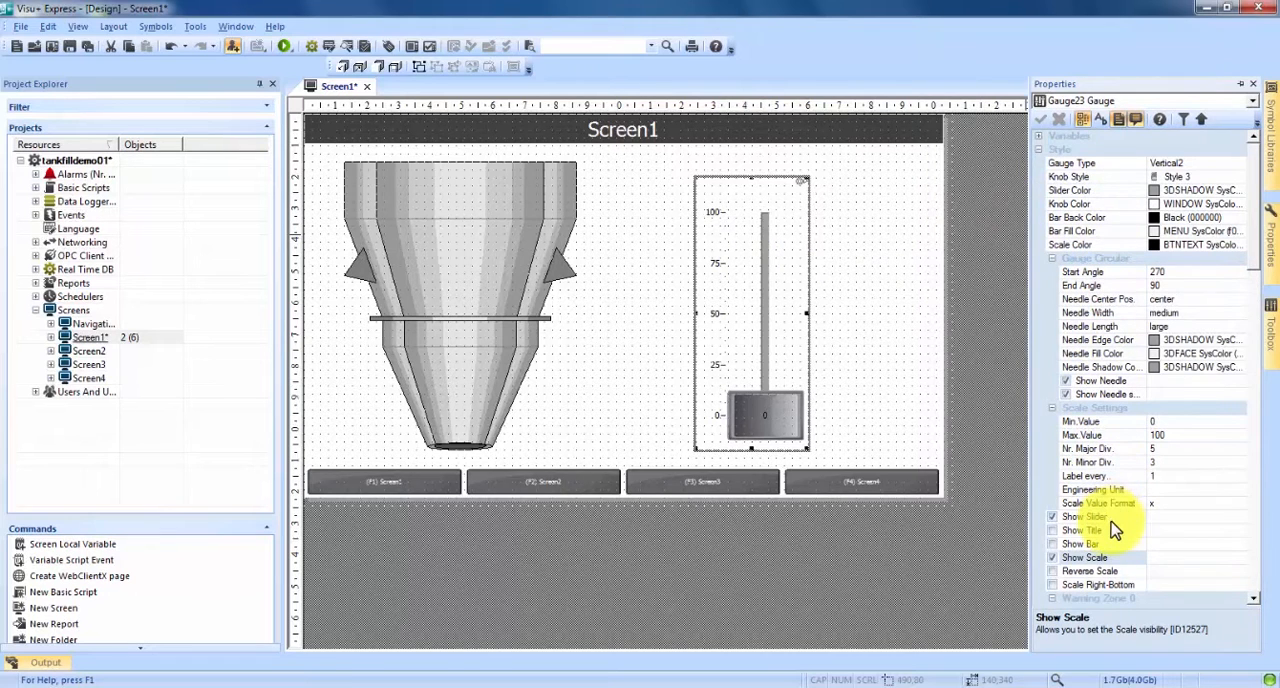
mouse_move(968, 538)
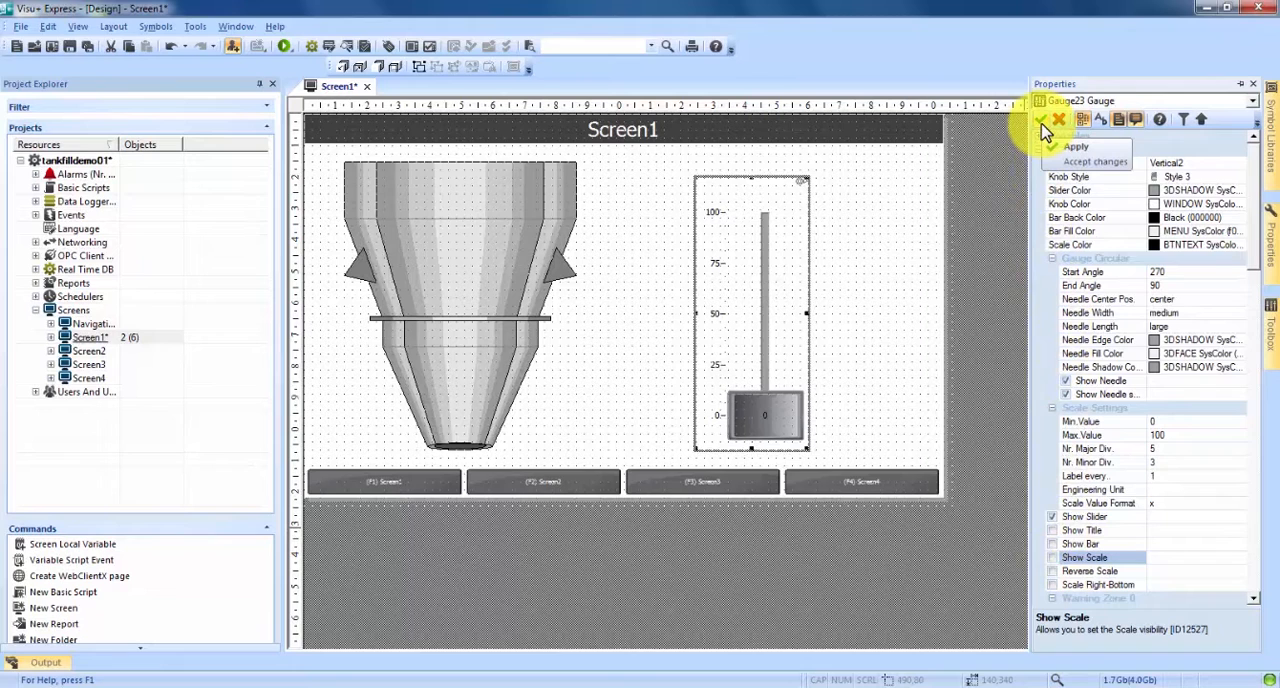
click(1043, 119)
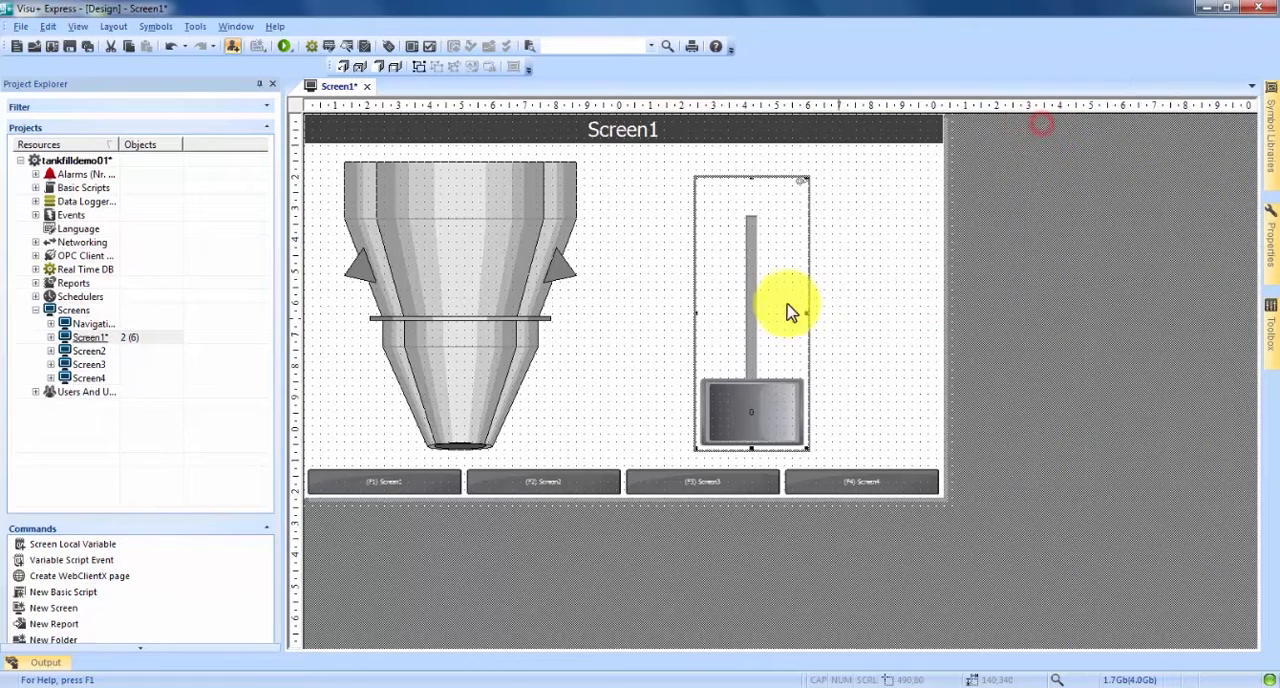
mouse_move(835, 330)
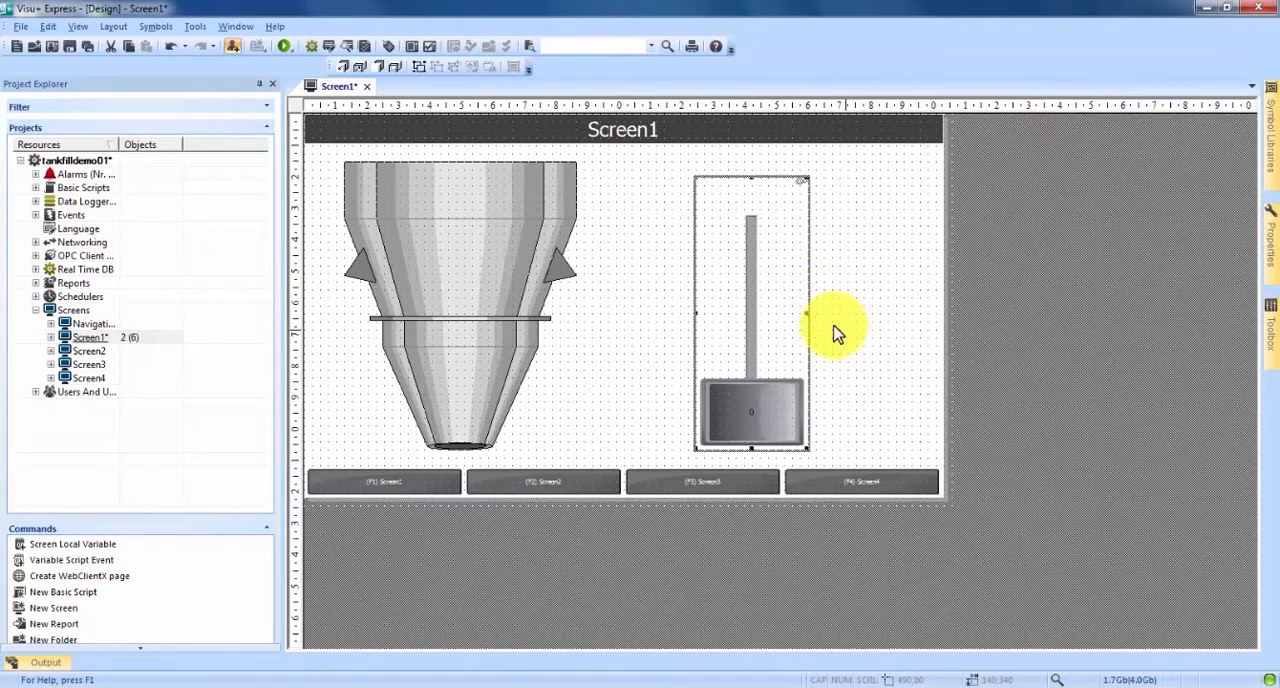
mouse_move(765, 415)
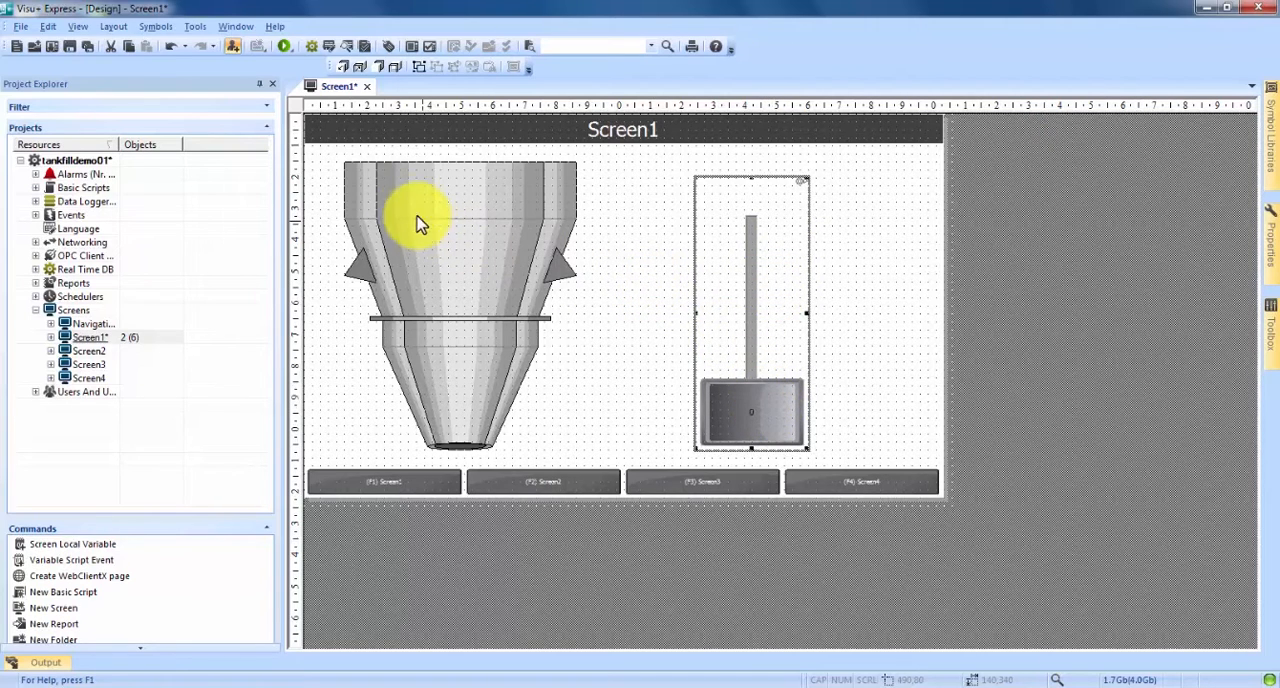
Choose Rectangle from the basic shapes to draw inside the hopper's upper part.
drag(420, 220, 460, 275)
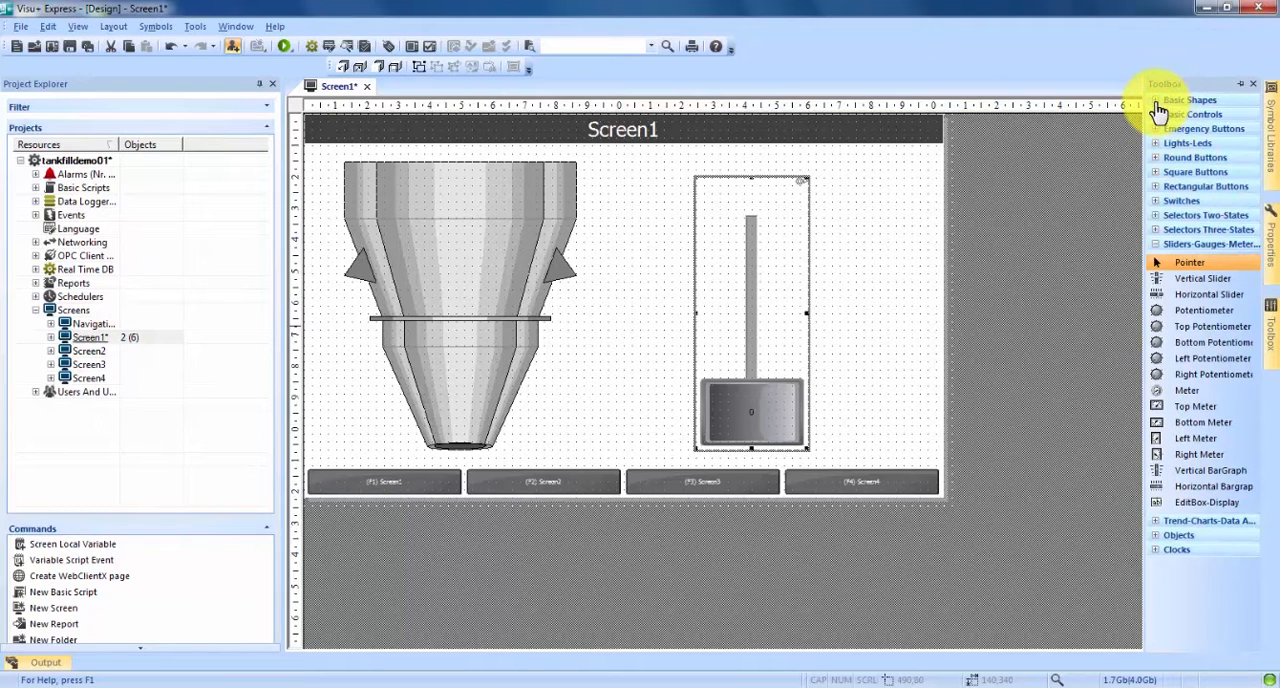
click(1189, 99)
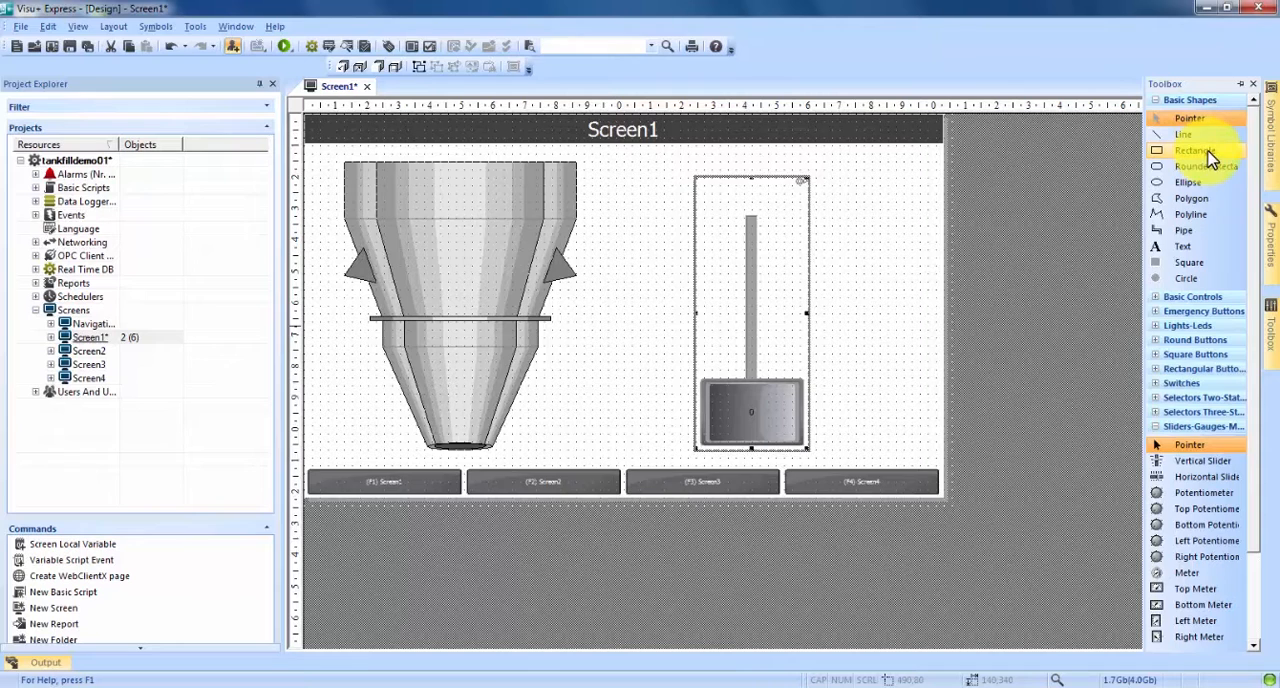
click(1195, 151)
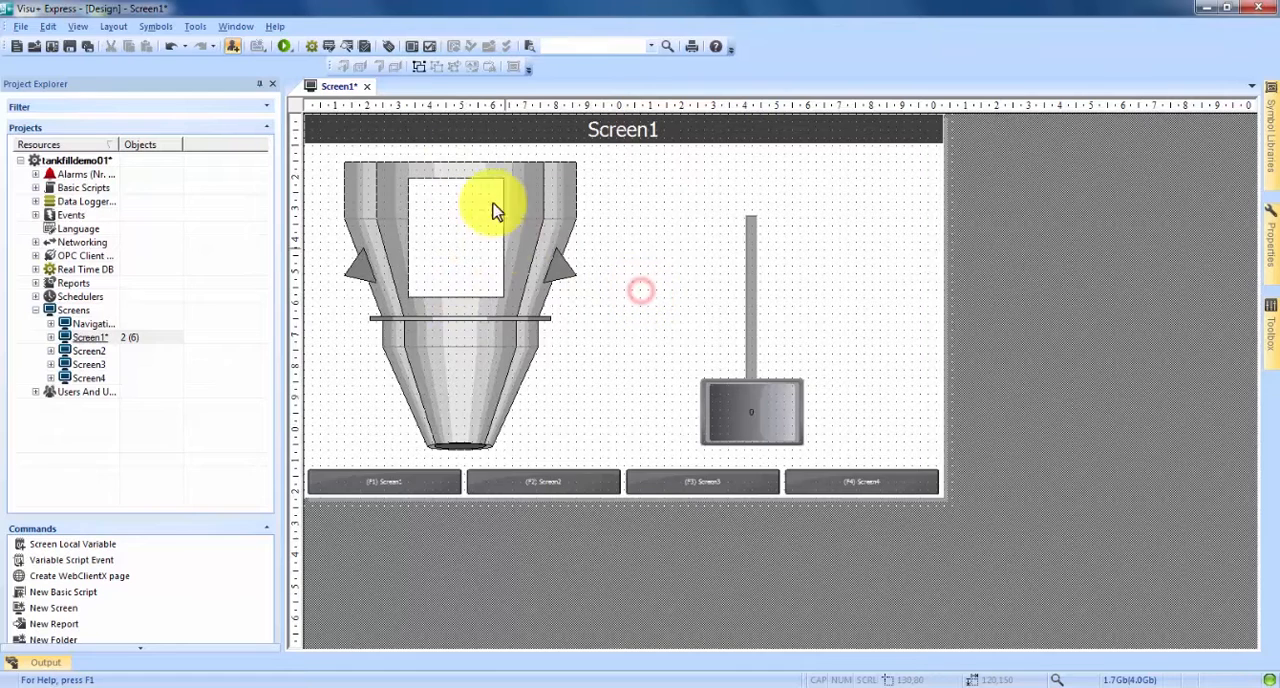
mouse_move(600, 245)
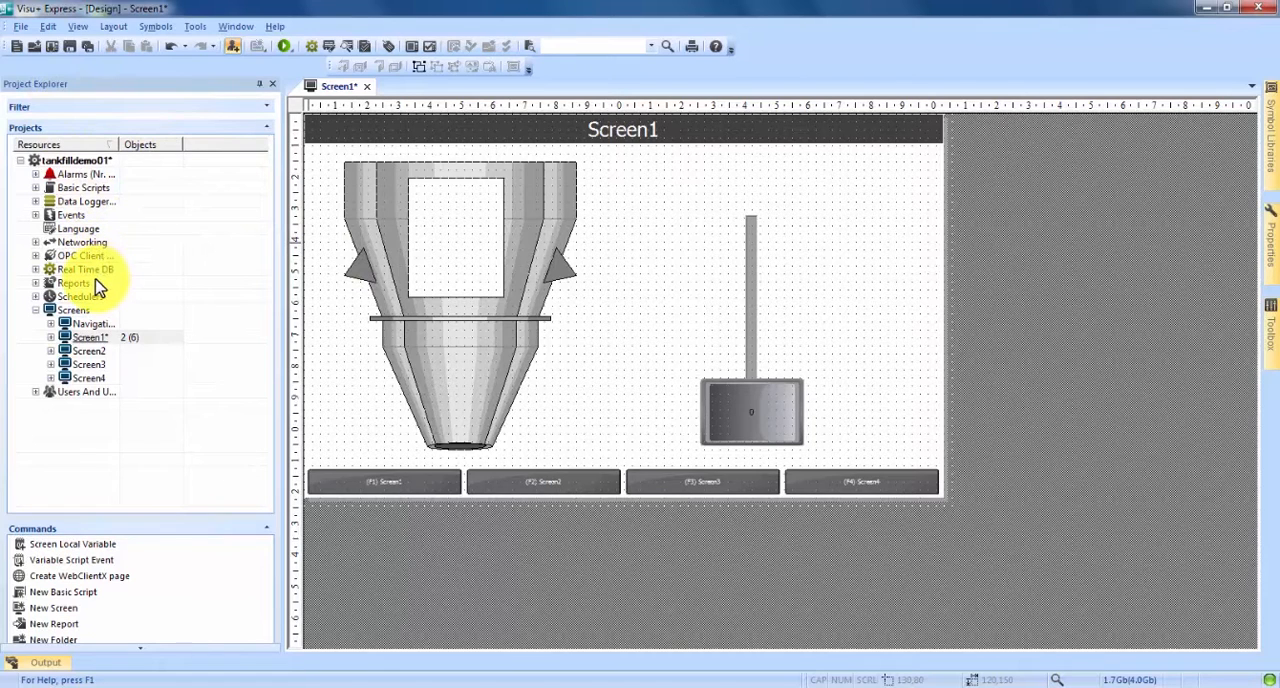
Create a Word variable named tank_fill under Real Time DB.
right_click(85, 269)
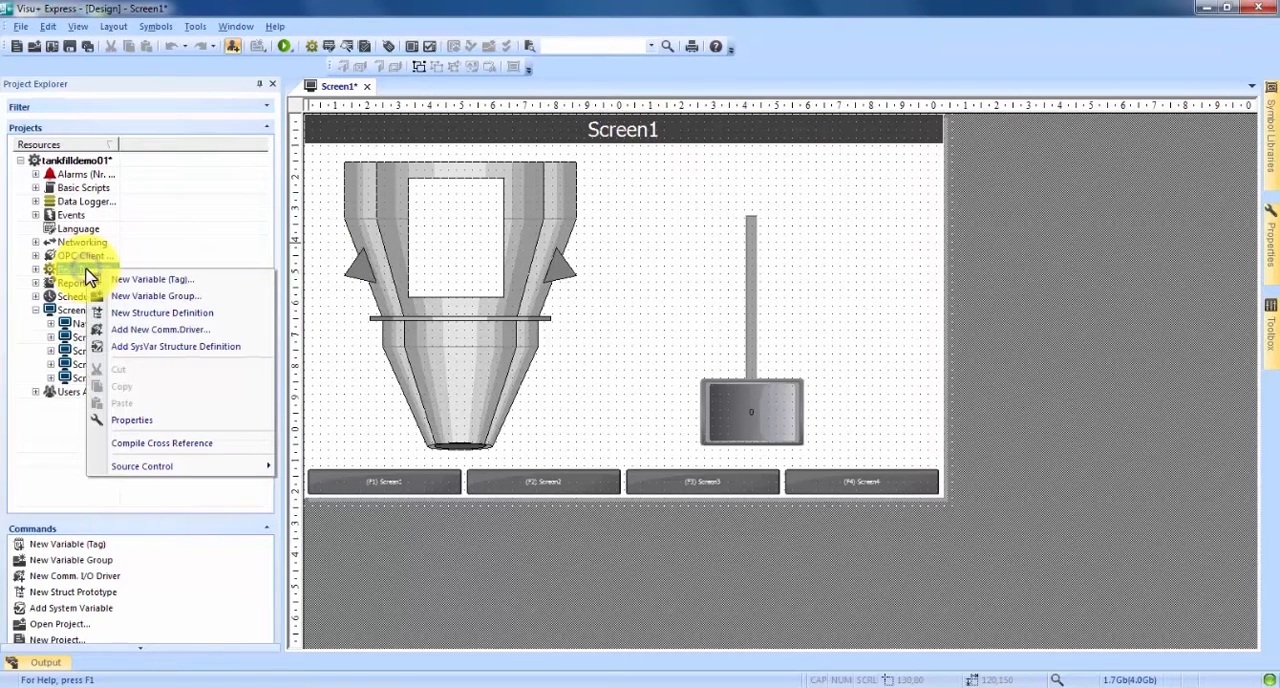
click(153, 279)
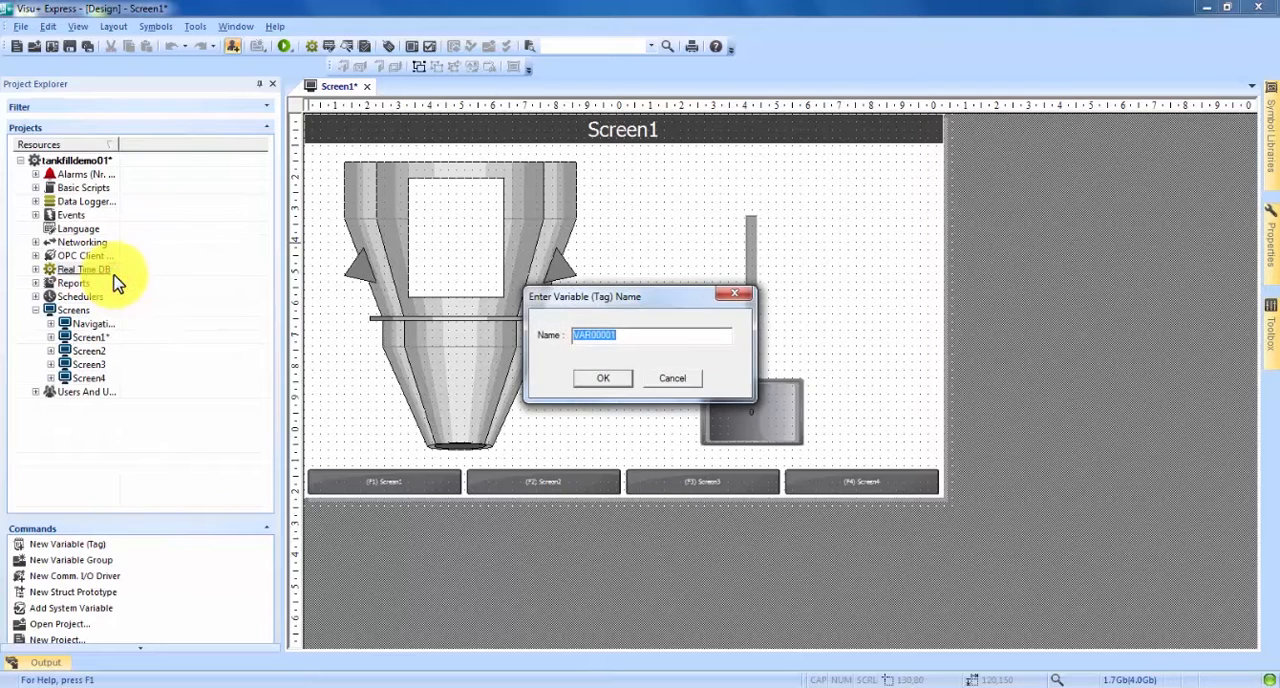
text(tank_fill)
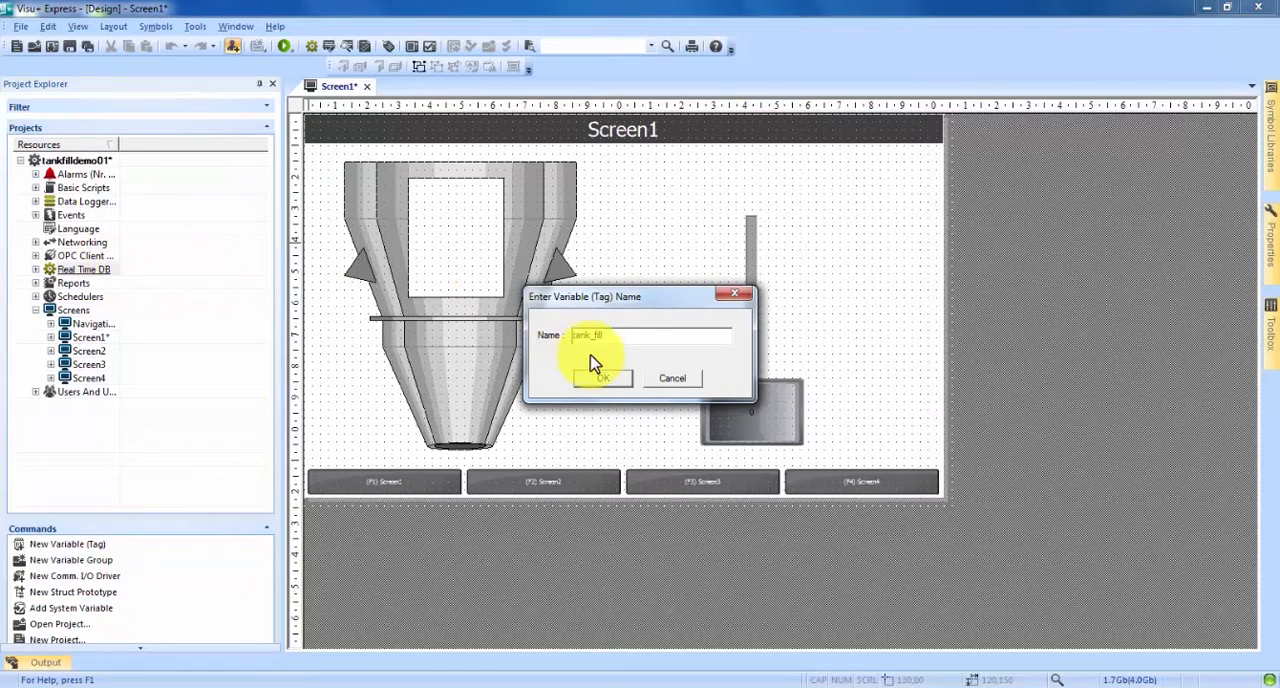
click(601, 378)
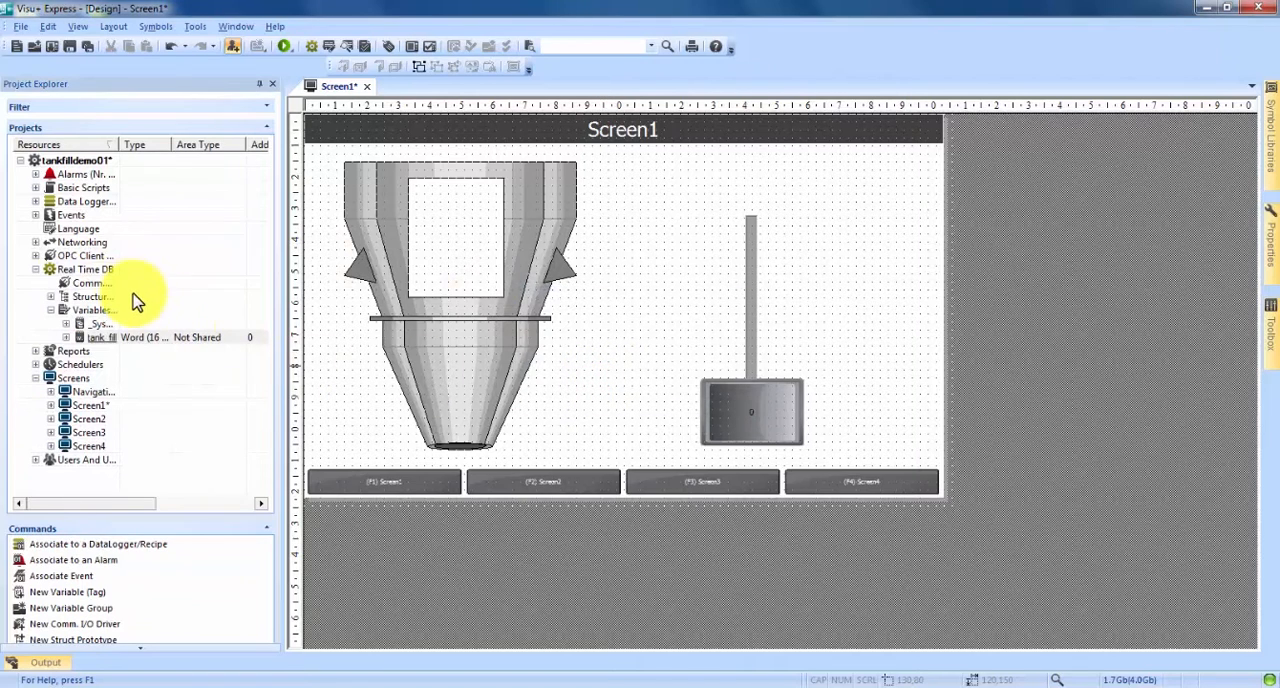
mouse_move(90, 310)
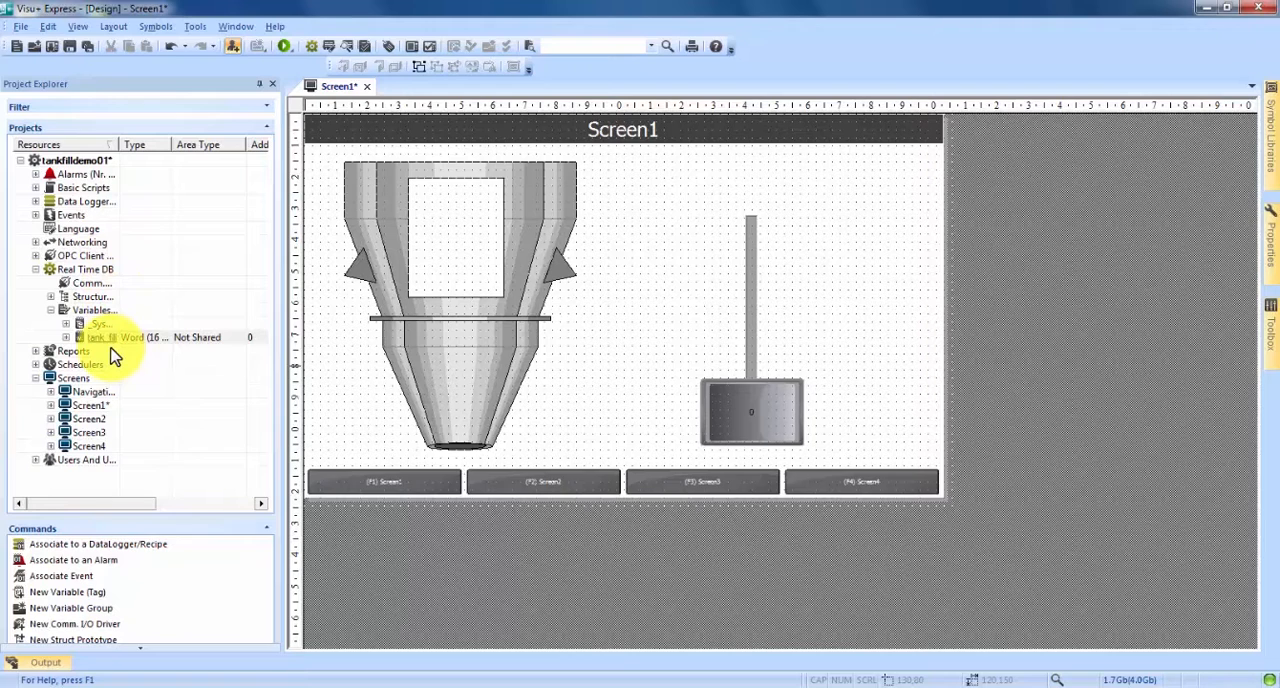
Link tank_fill to the white rectangle as a Gradual Filling dynamic.
click(150, 337)
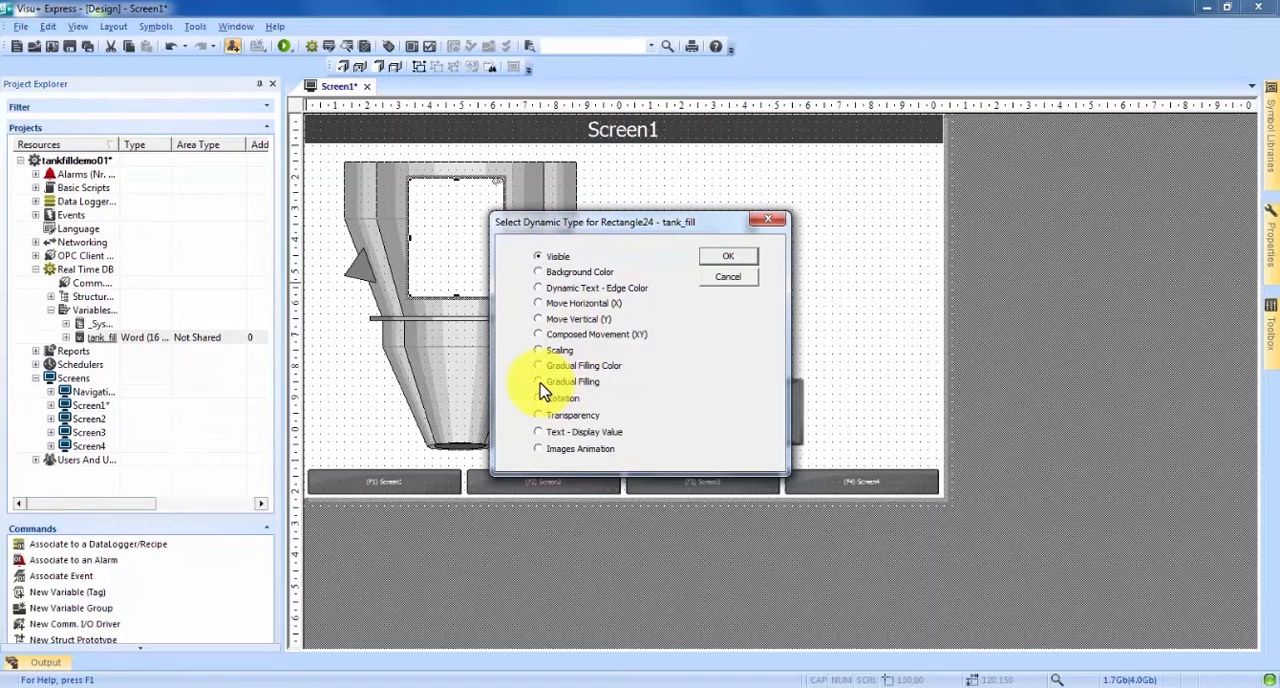
click(539, 381)
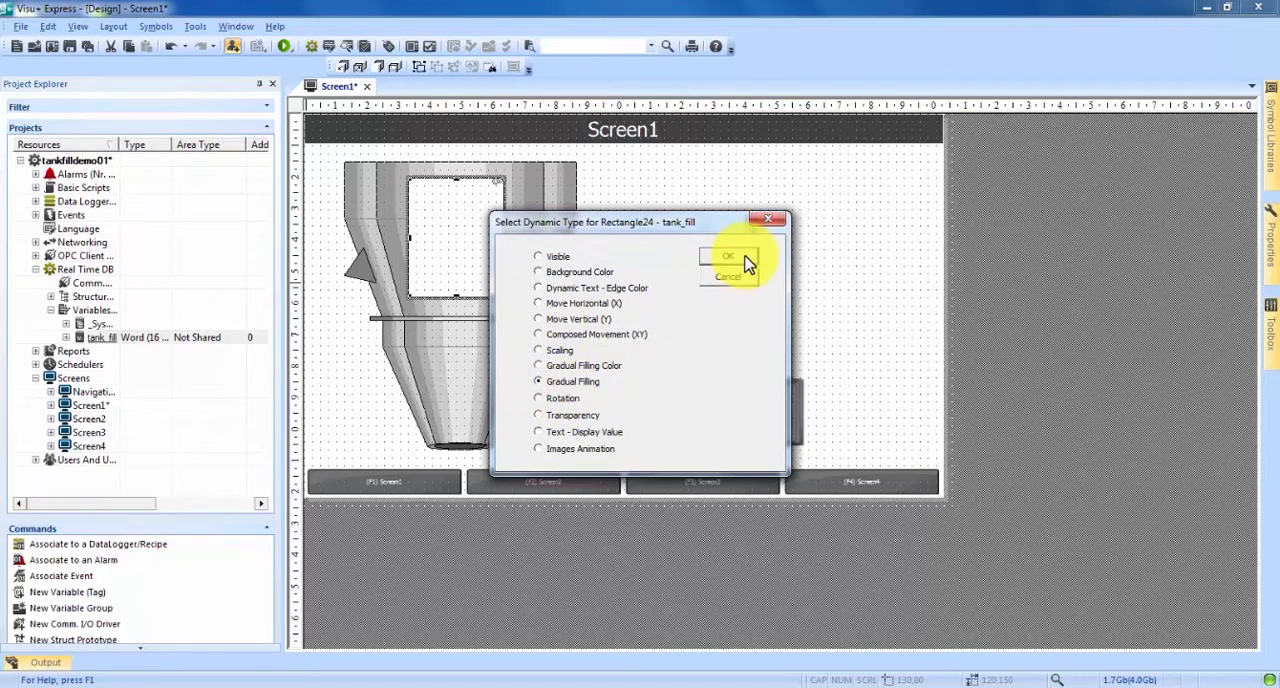
click(728, 256)
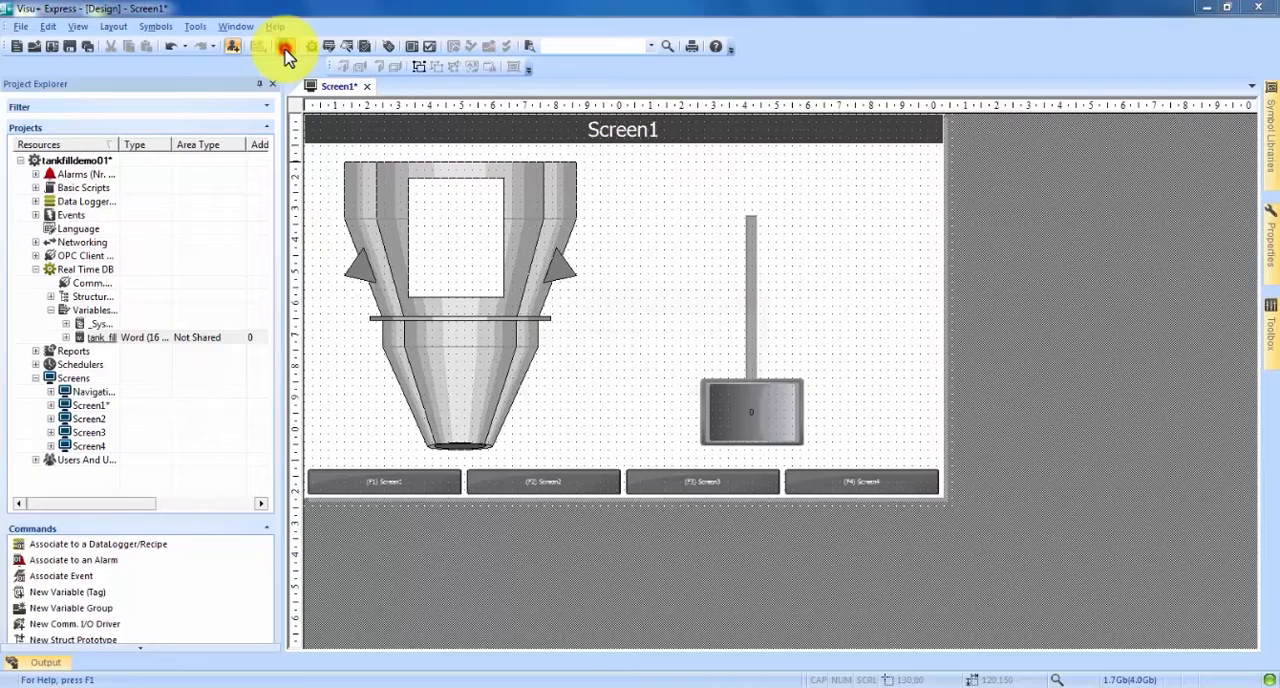
Run the simulation, slide the slider up and down to fill the hopper, then stop.
click(285, 46)
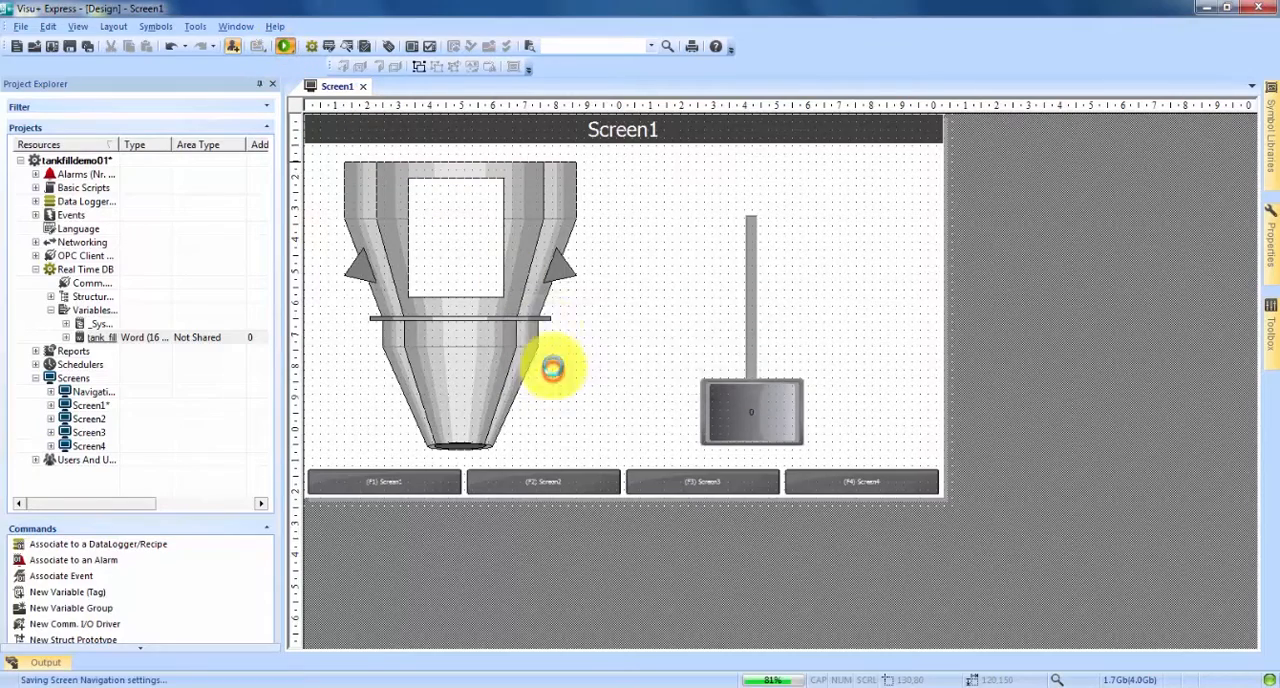
click(285, 45)
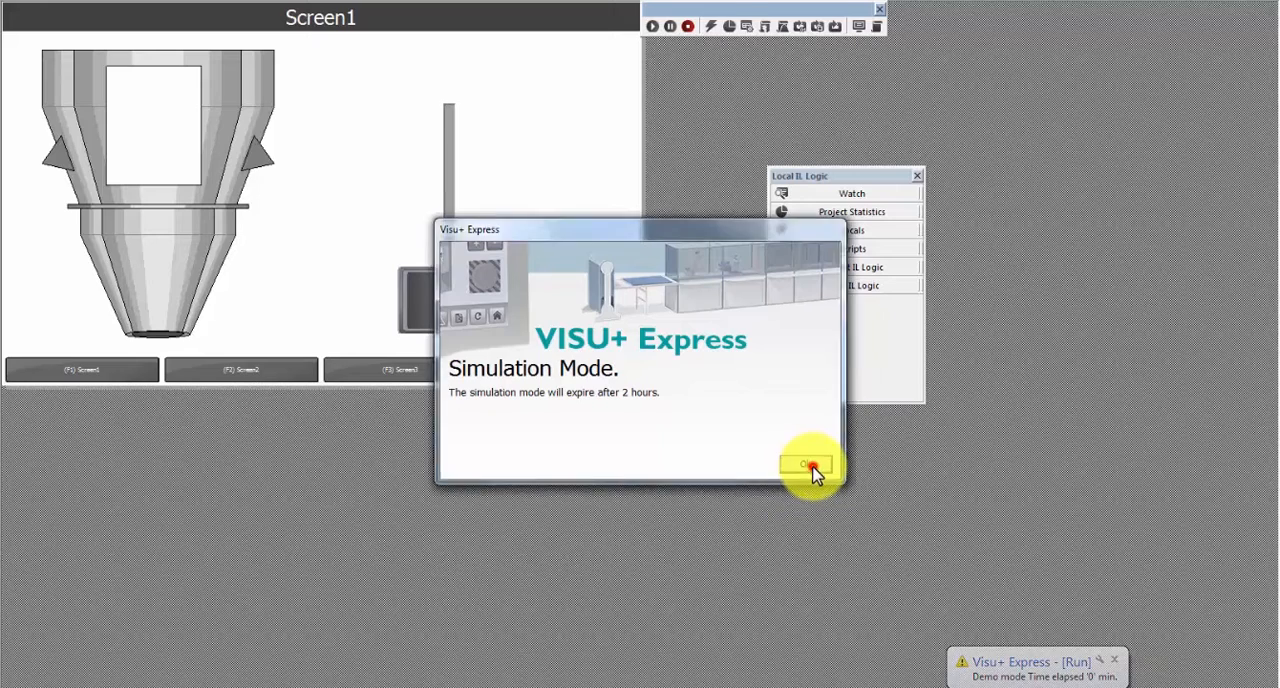
click(807, 464)
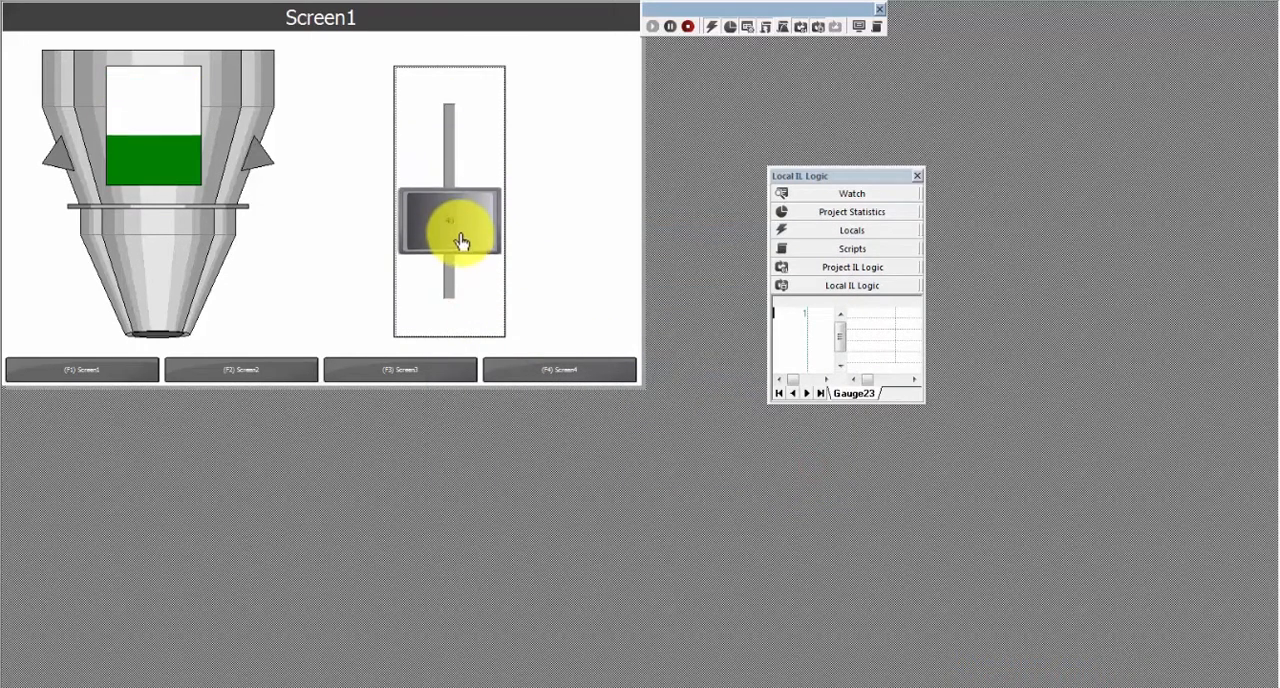
drag(460, 240, 463, 188)
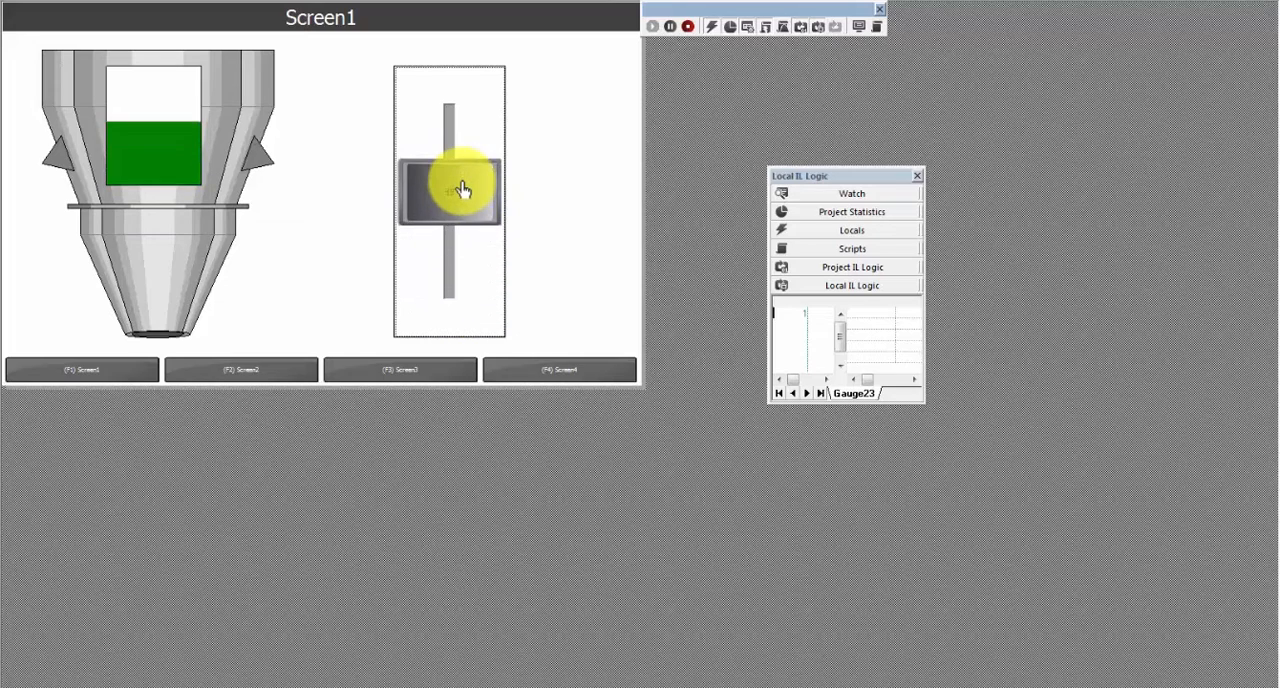
drag(465, 190, 470, 300)
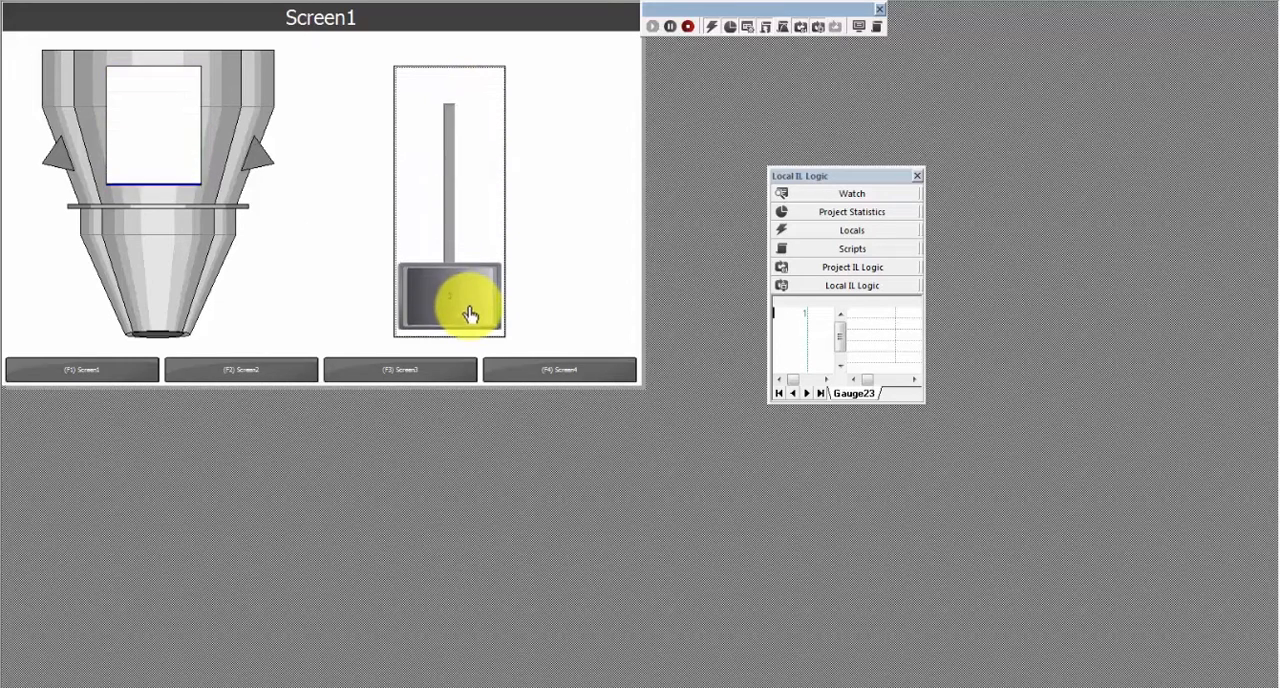
click(688, 26)
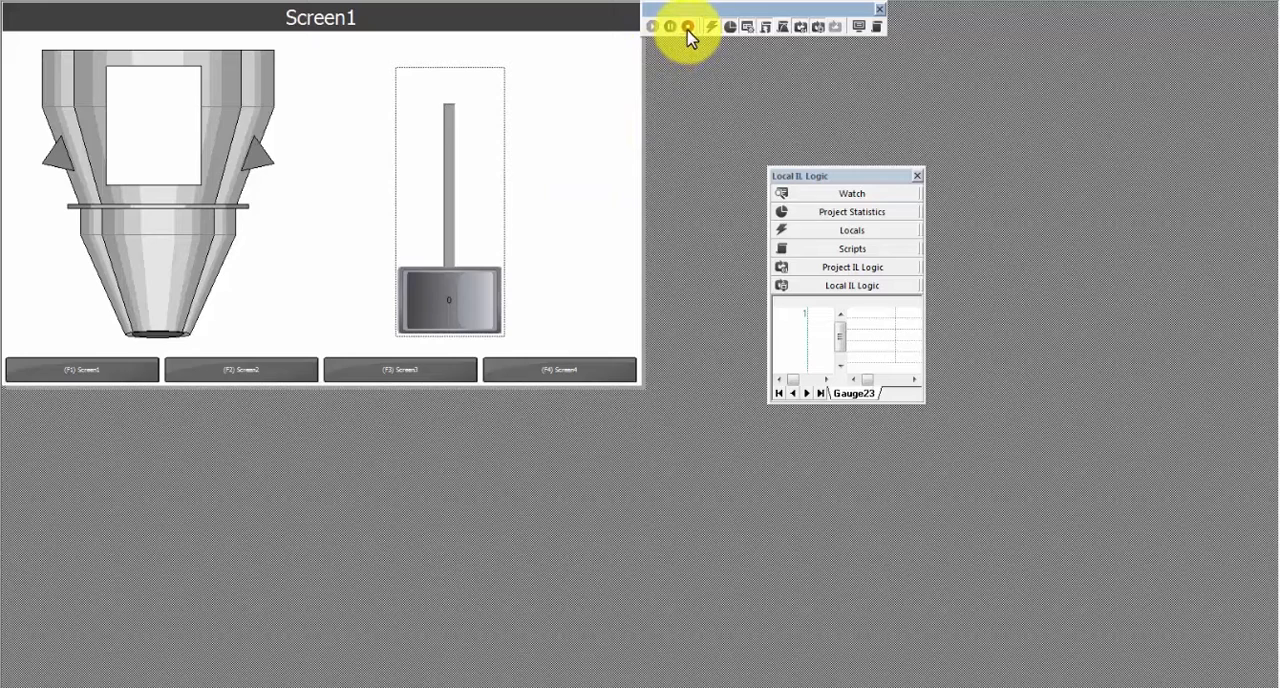
click(687, 26)
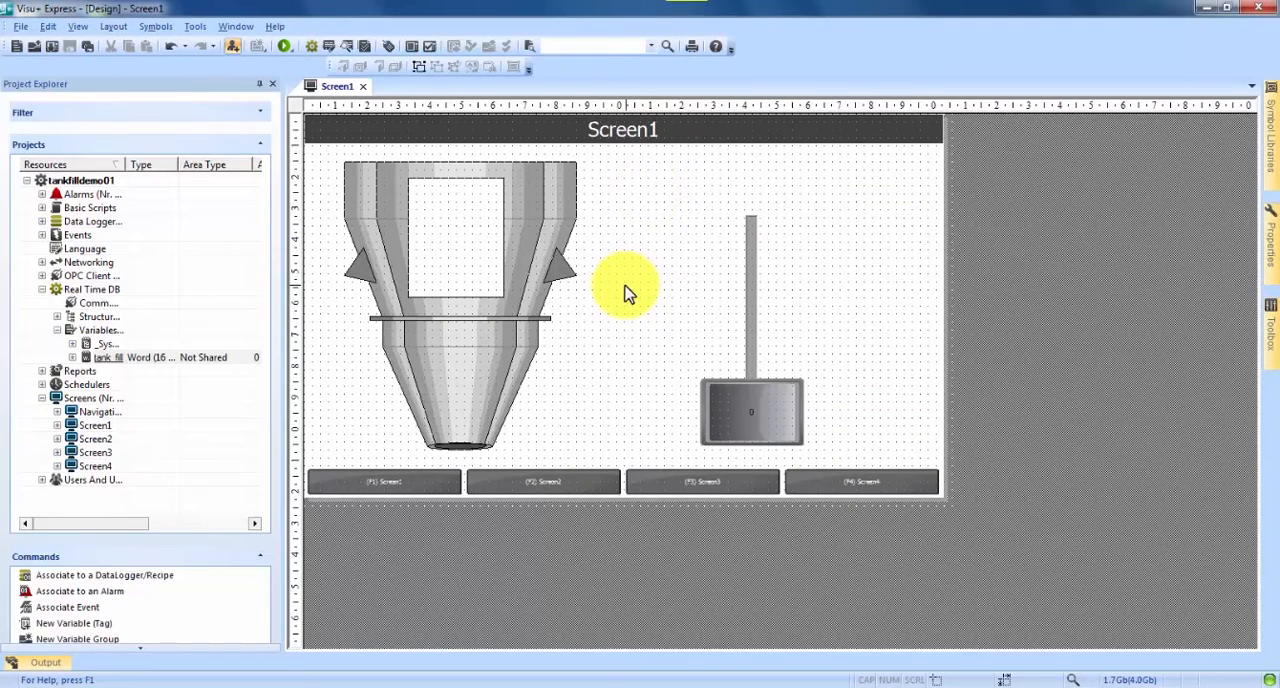
mouse_move(460, 278)
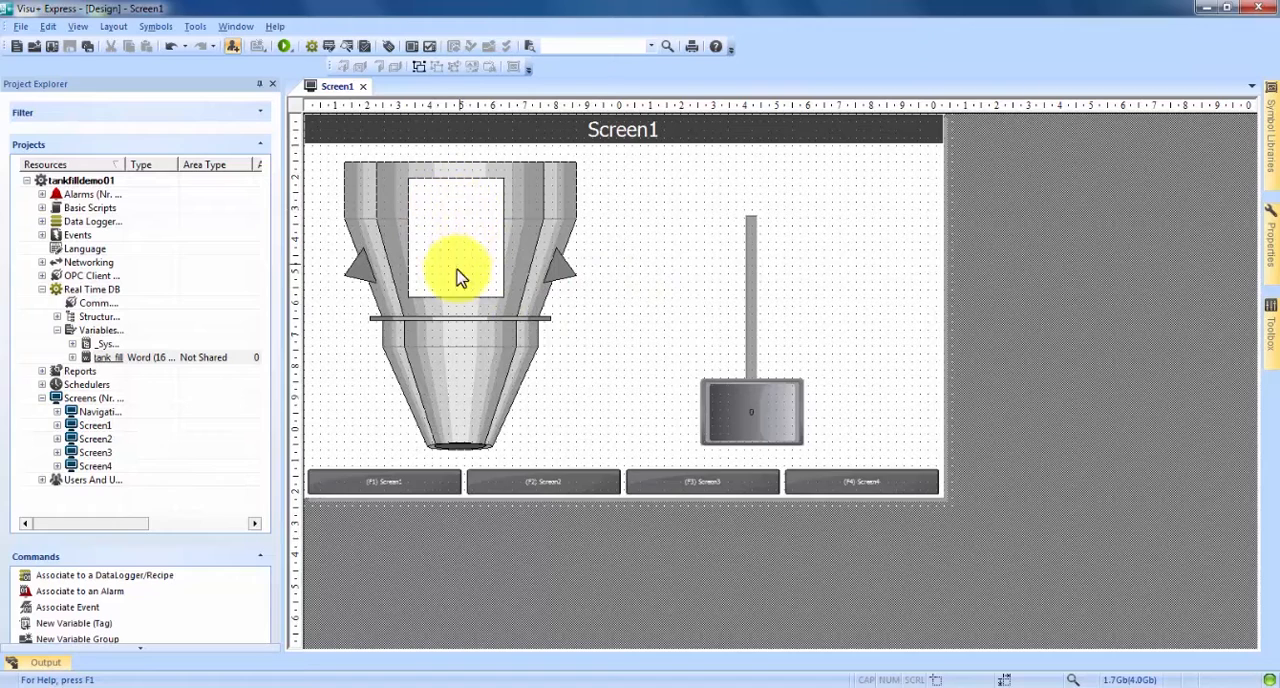
mouse_move(525, 290)
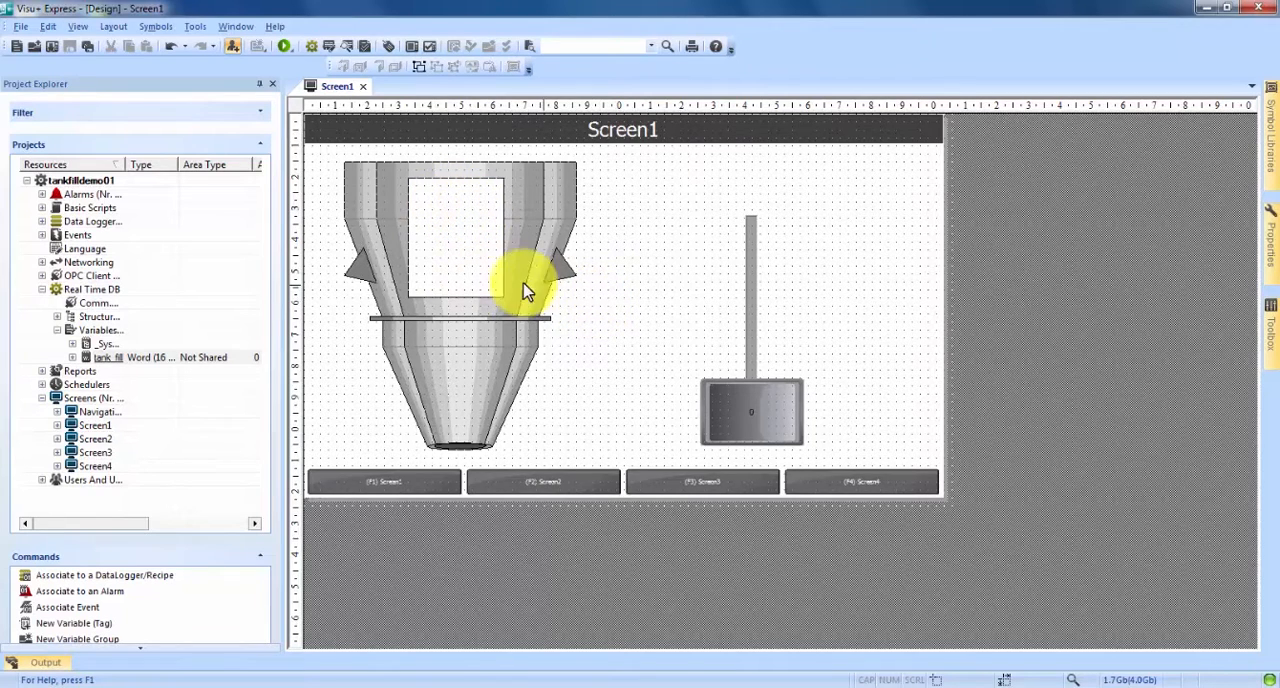
Select the fill rectangle, toggle Easy Mode off and on, and open Edit Filling Colors.
click(465, 245)
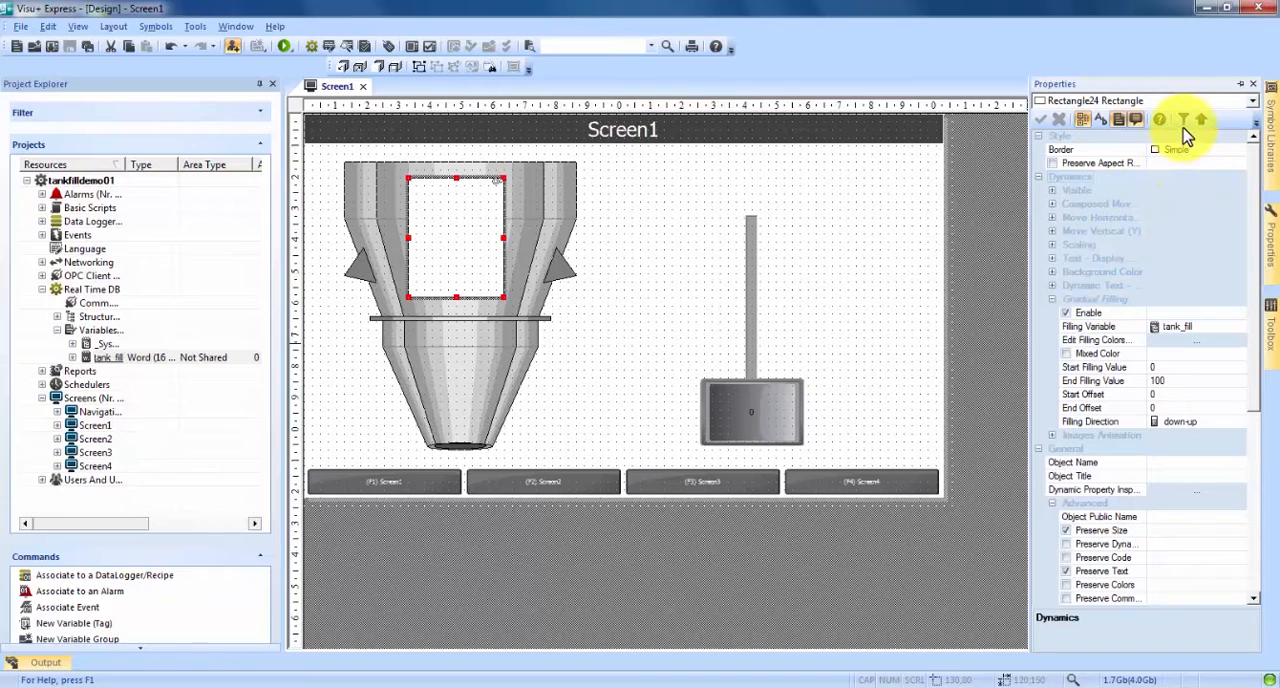
mouse_move(1184, 119)
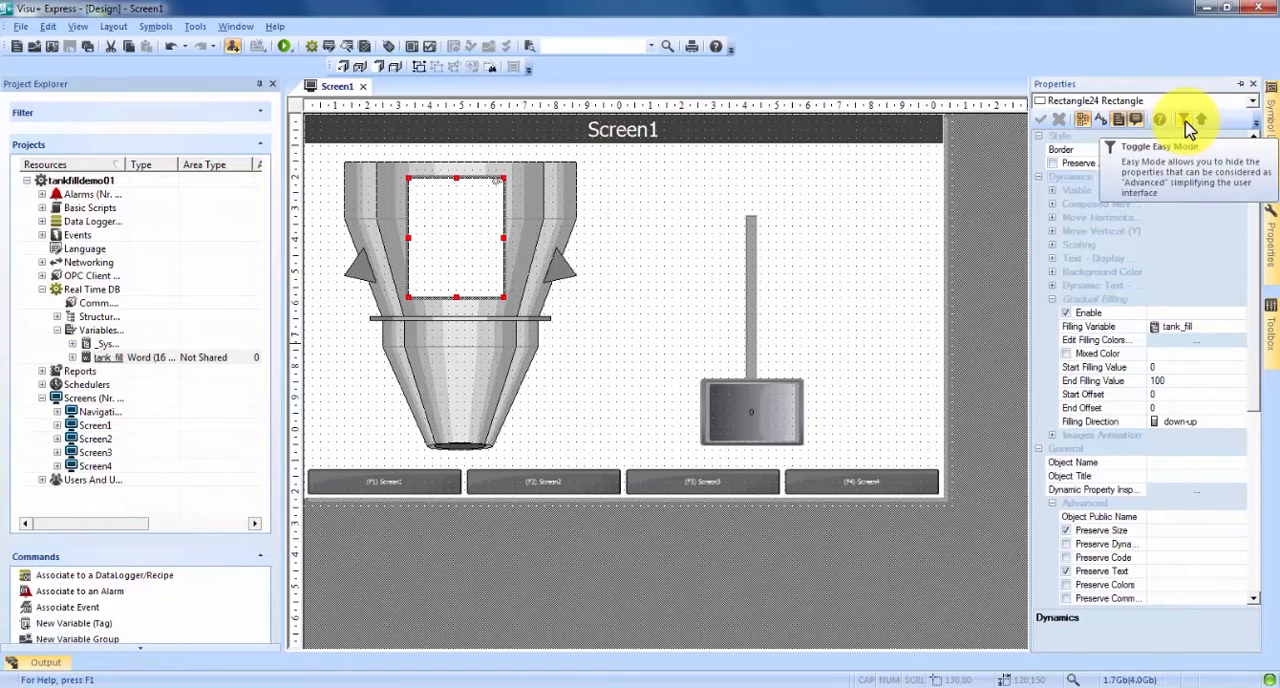
click(1183, 119)
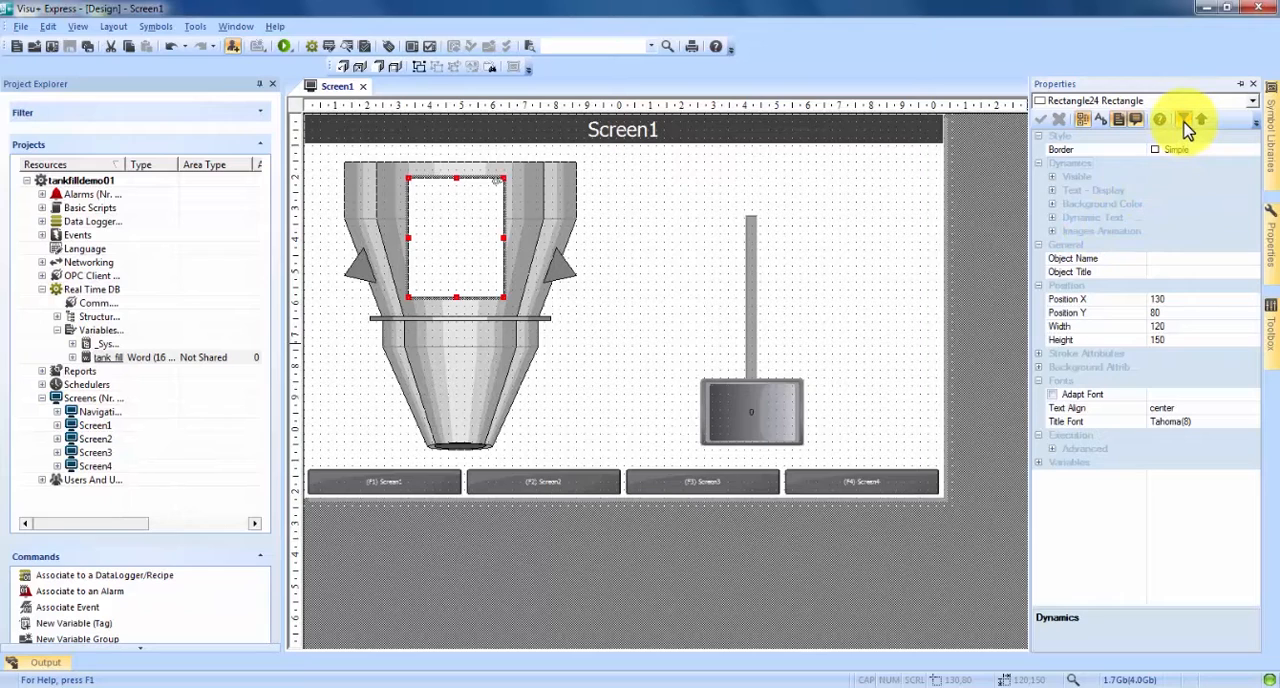
click(1184, 119)
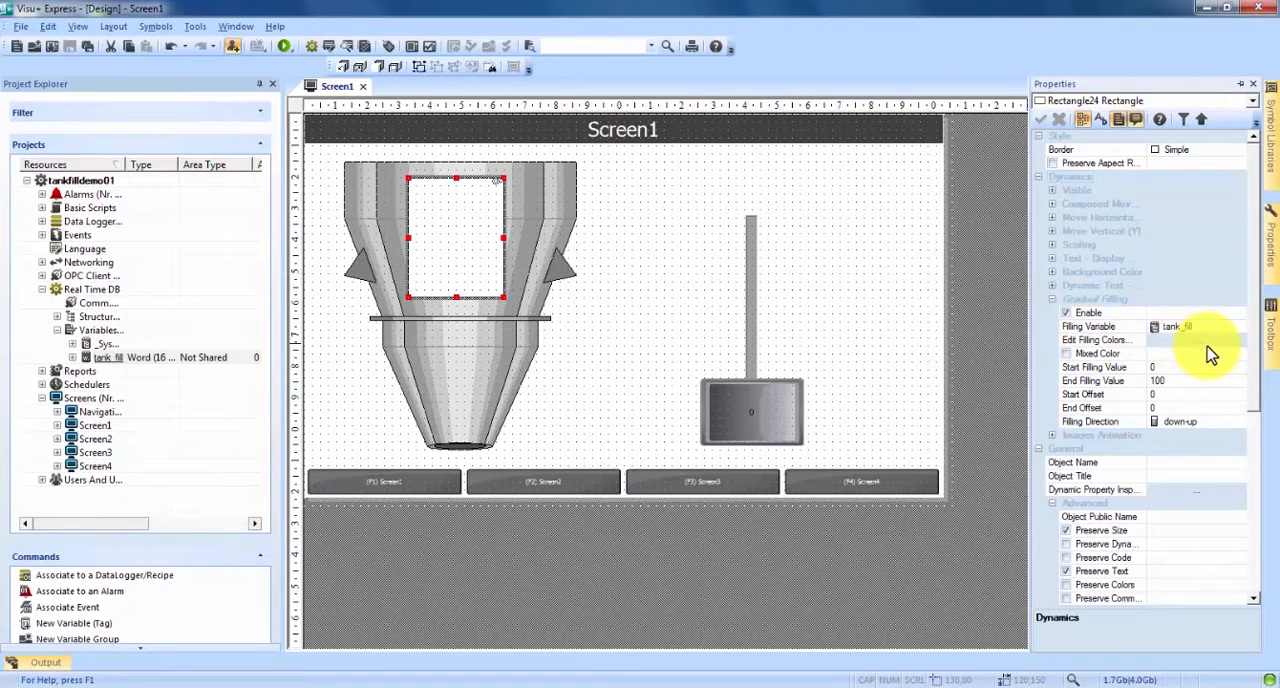
click(1197, 340)
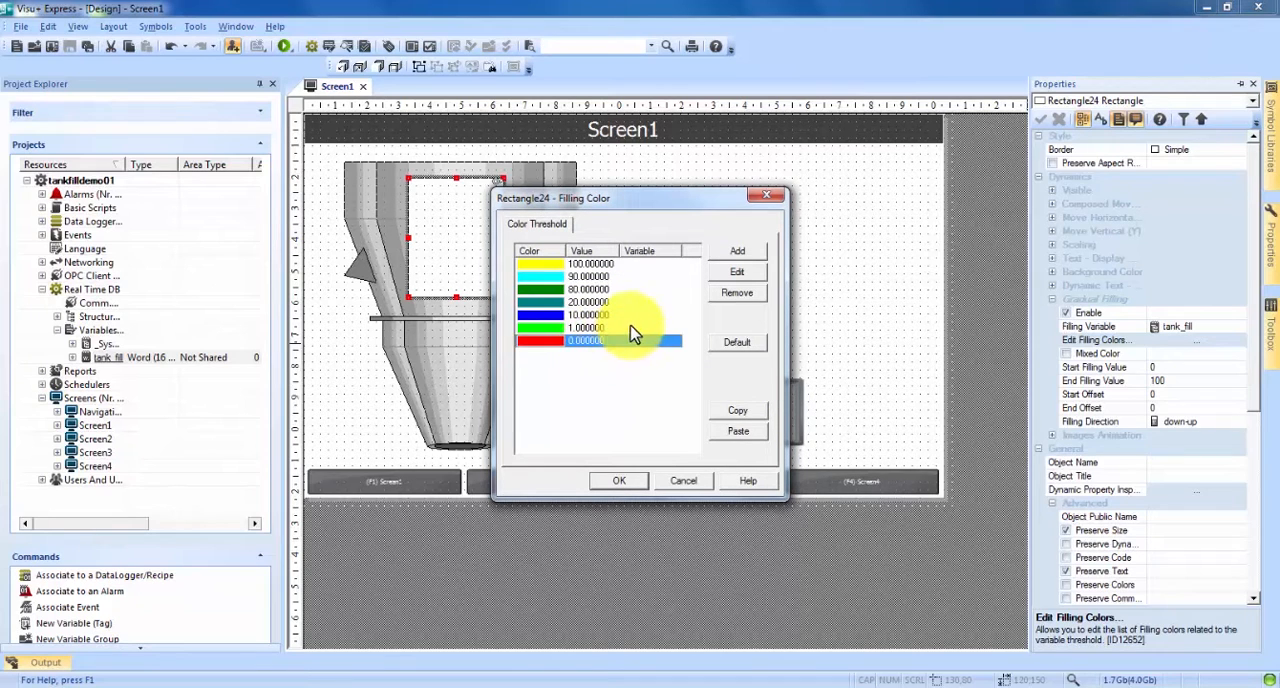
Remove the default filling colour thresholds and add a new threshold starting at value 0.
click(737, 291)
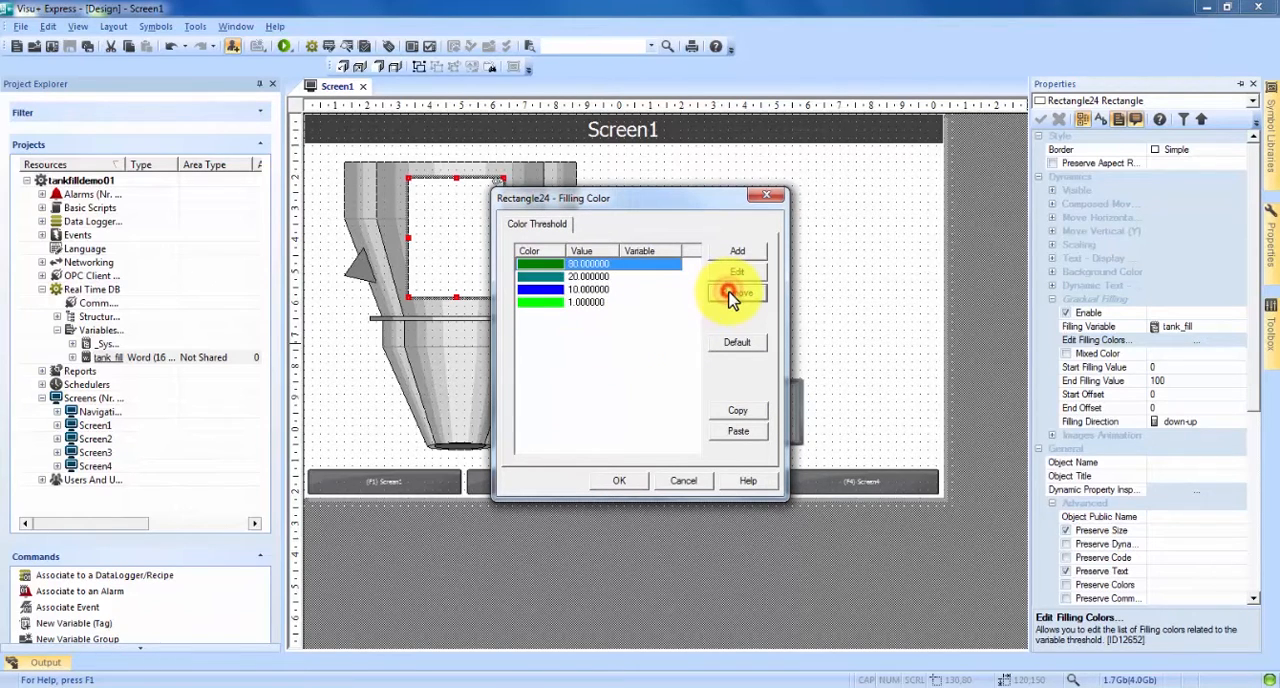
click(737, 291)
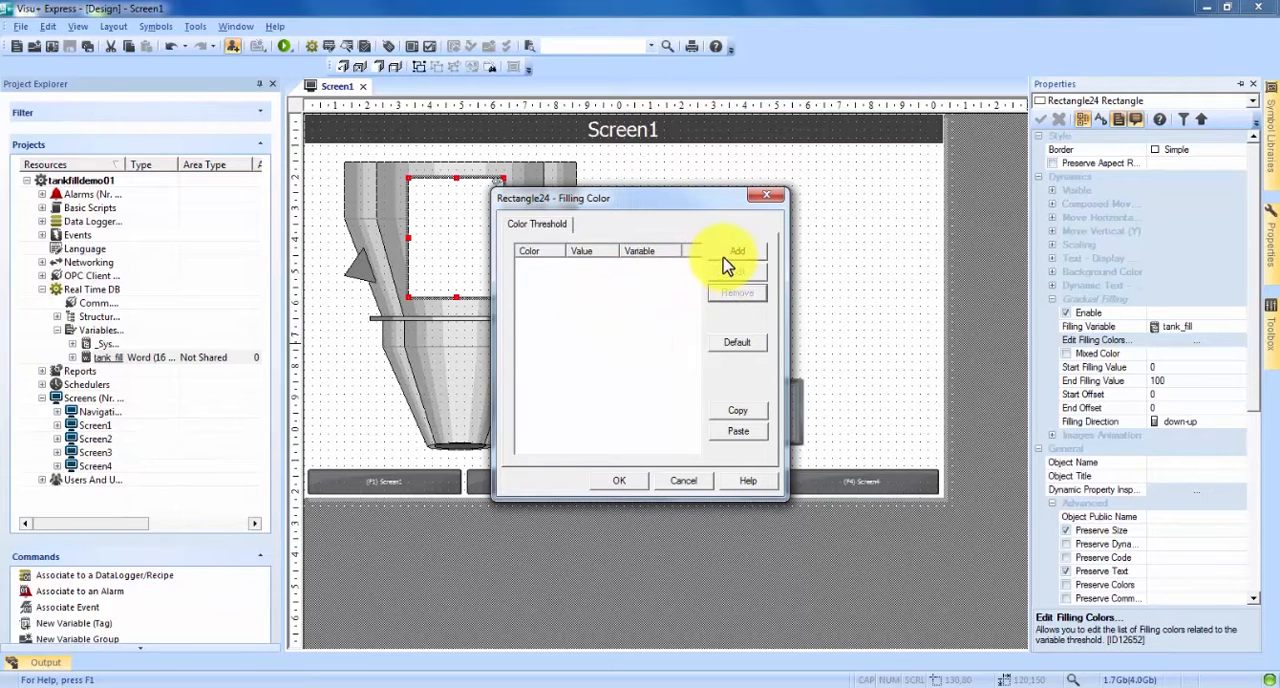
click(737, 251)
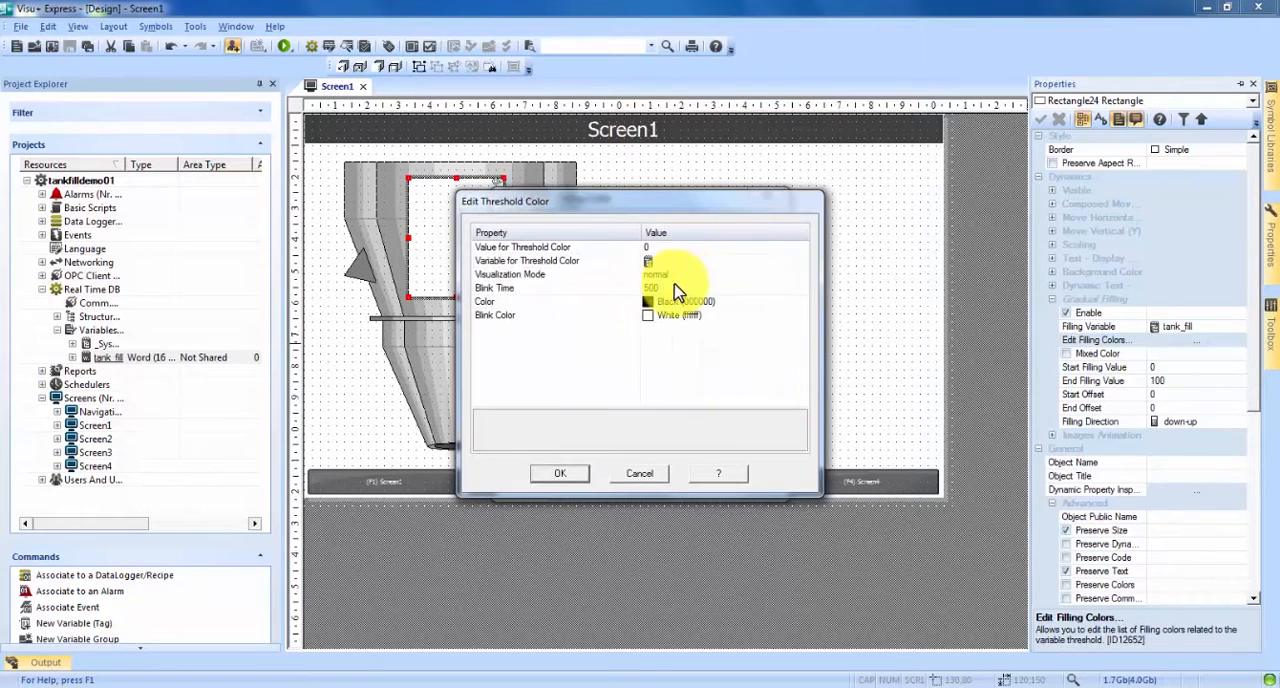
mouse_move(500, 260)
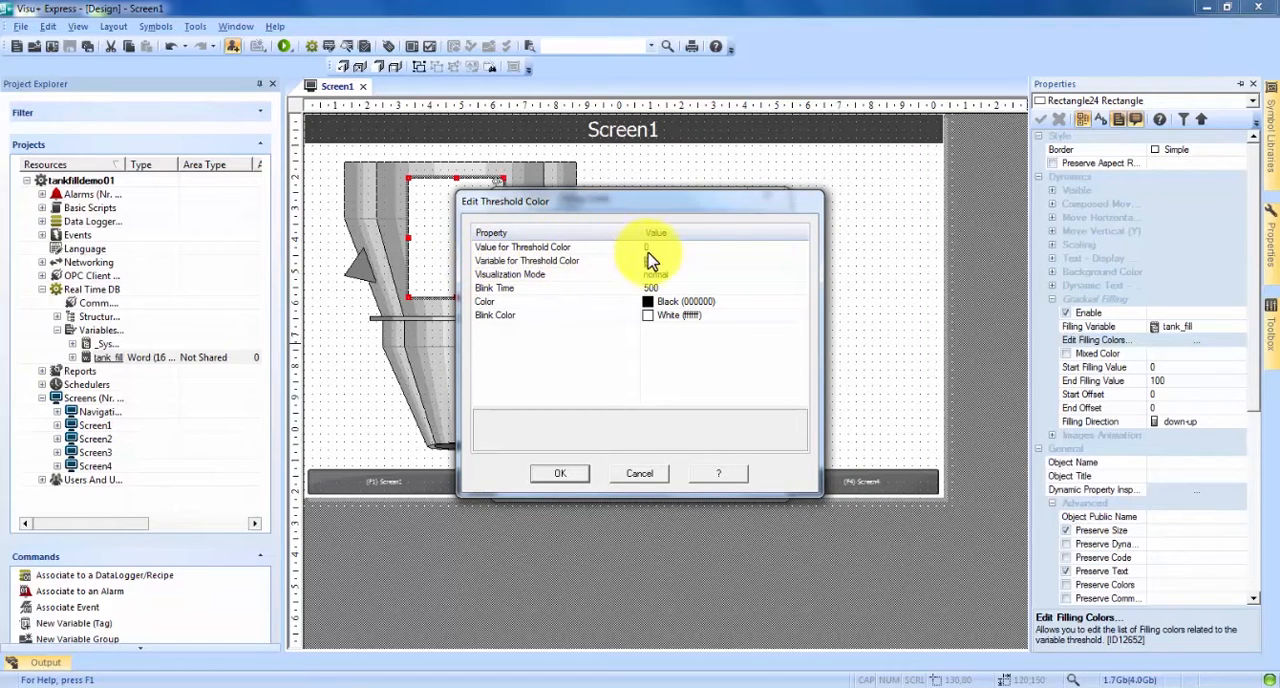
Add filling thresholds red at 25 and yellow at 50 to the tank rectangle.
click(522, 247)
text(25)
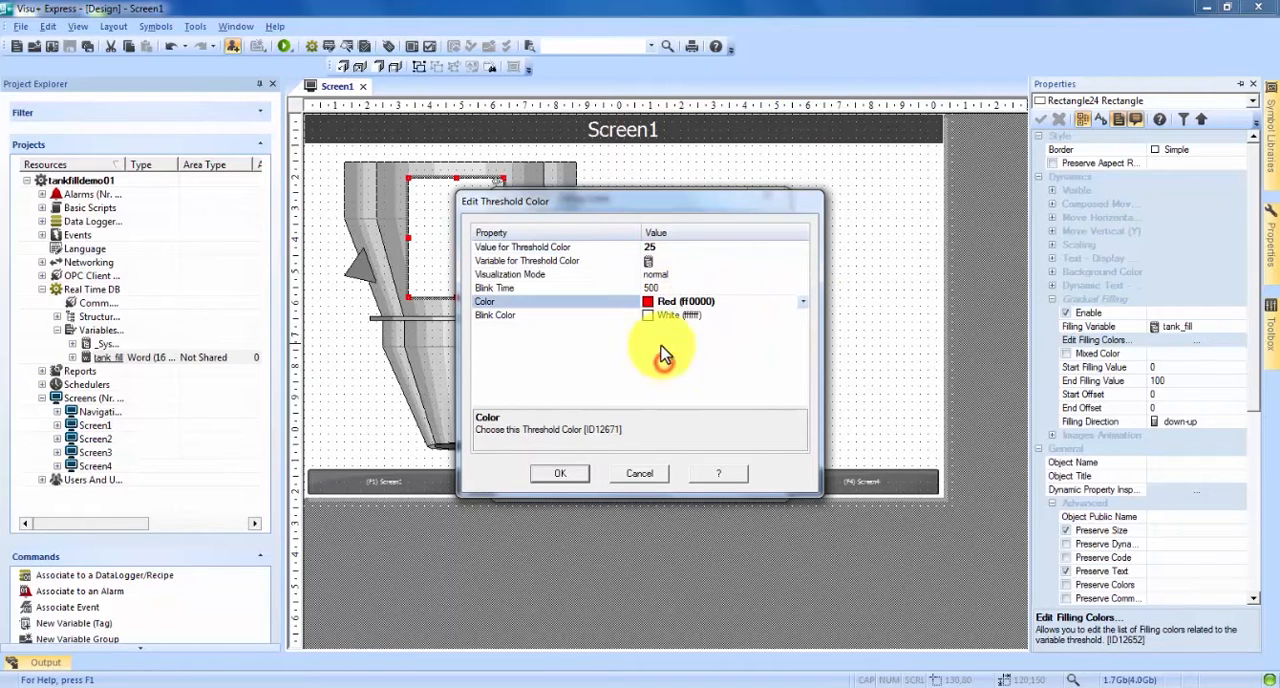
click(560, 473)
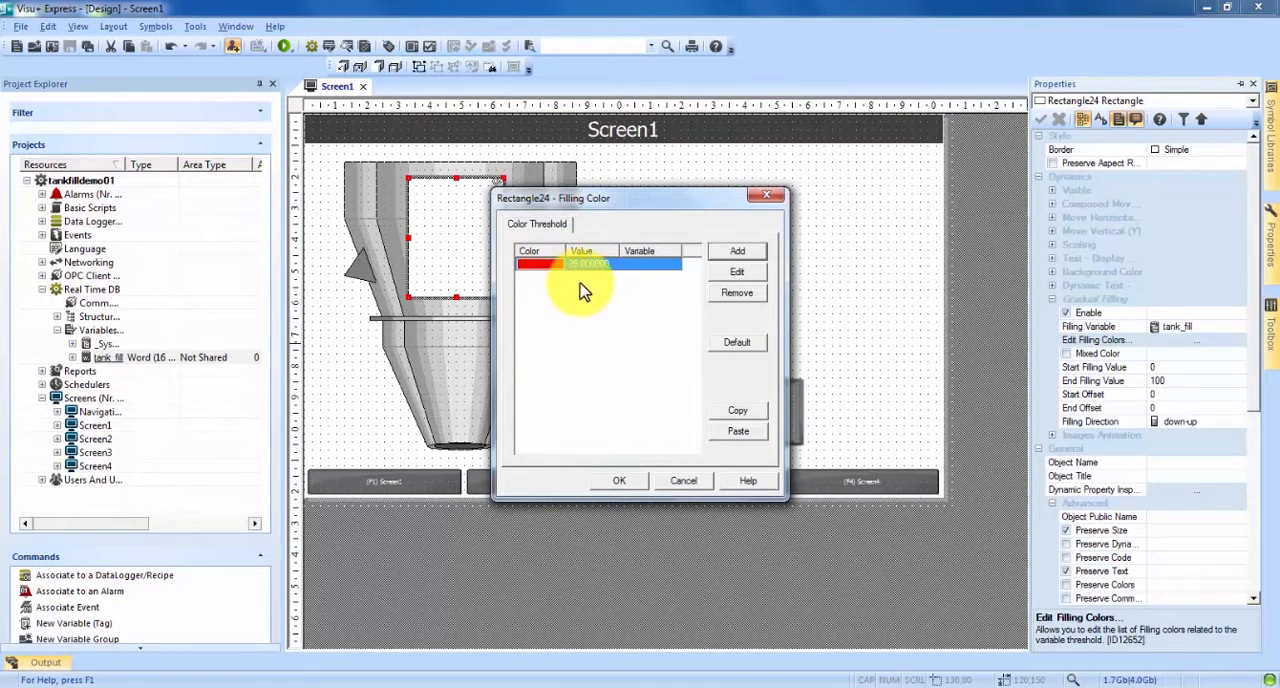
click(736, 271)
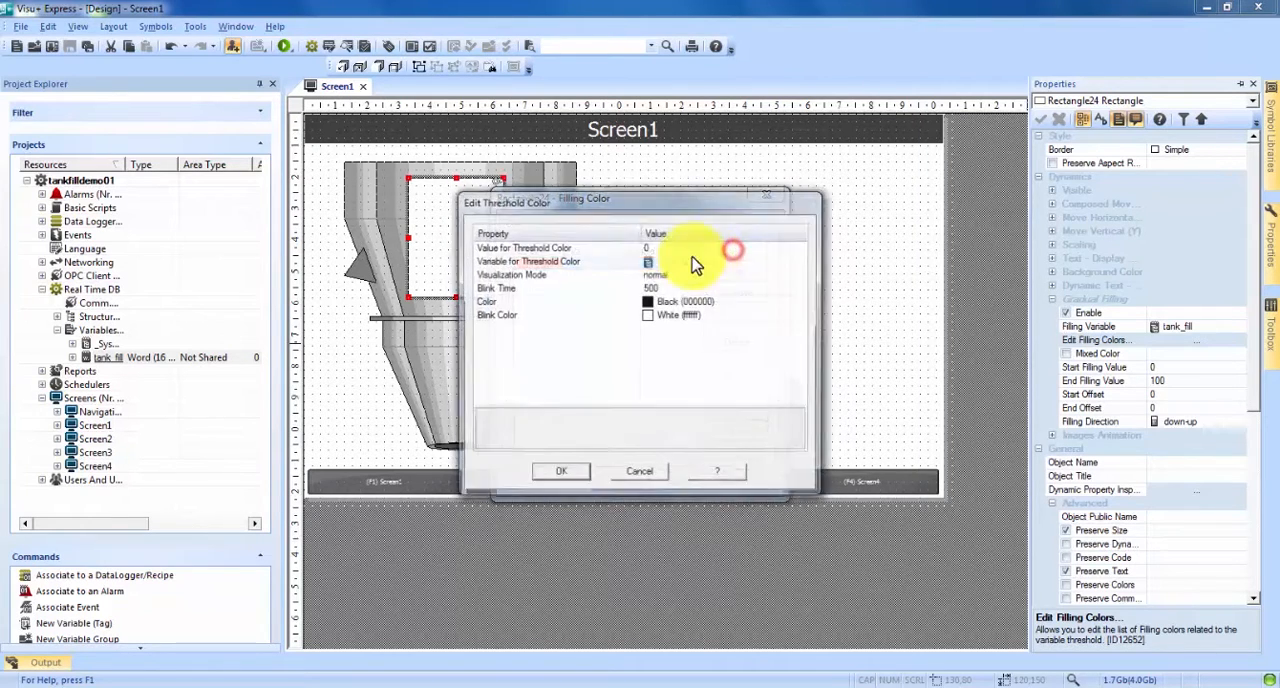
click(523, 247)
text(50)
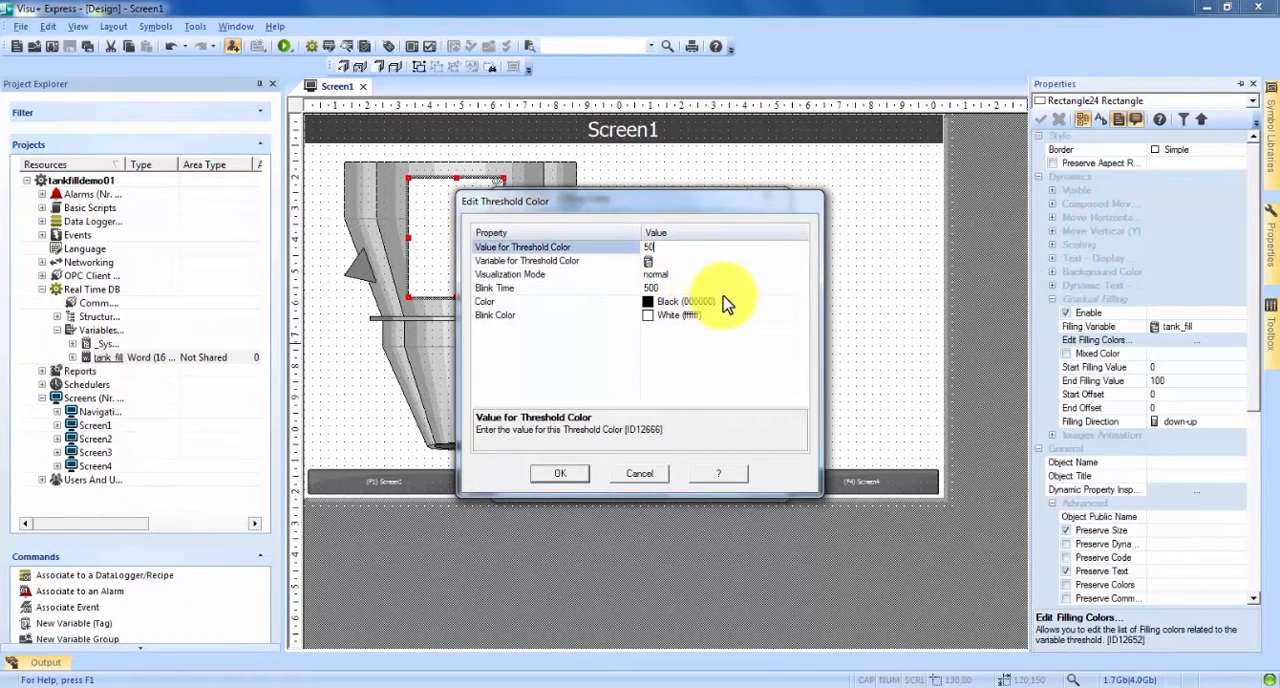
click(802, 301)
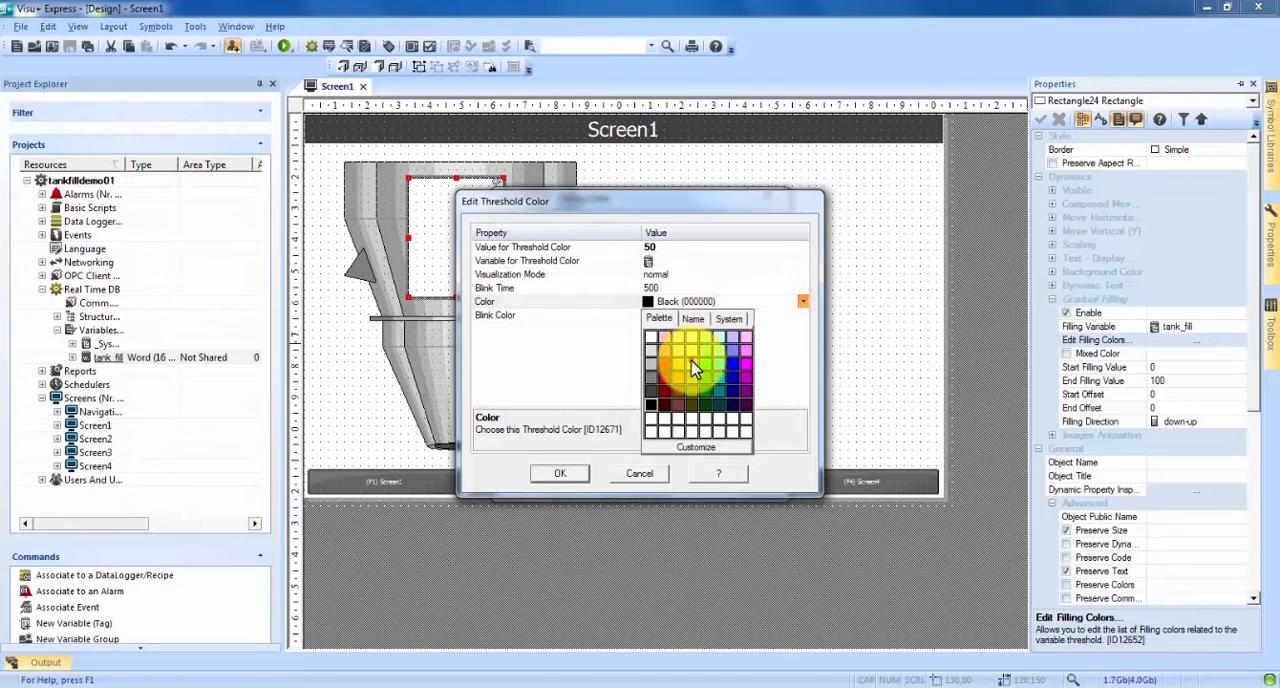
click(560, 473)
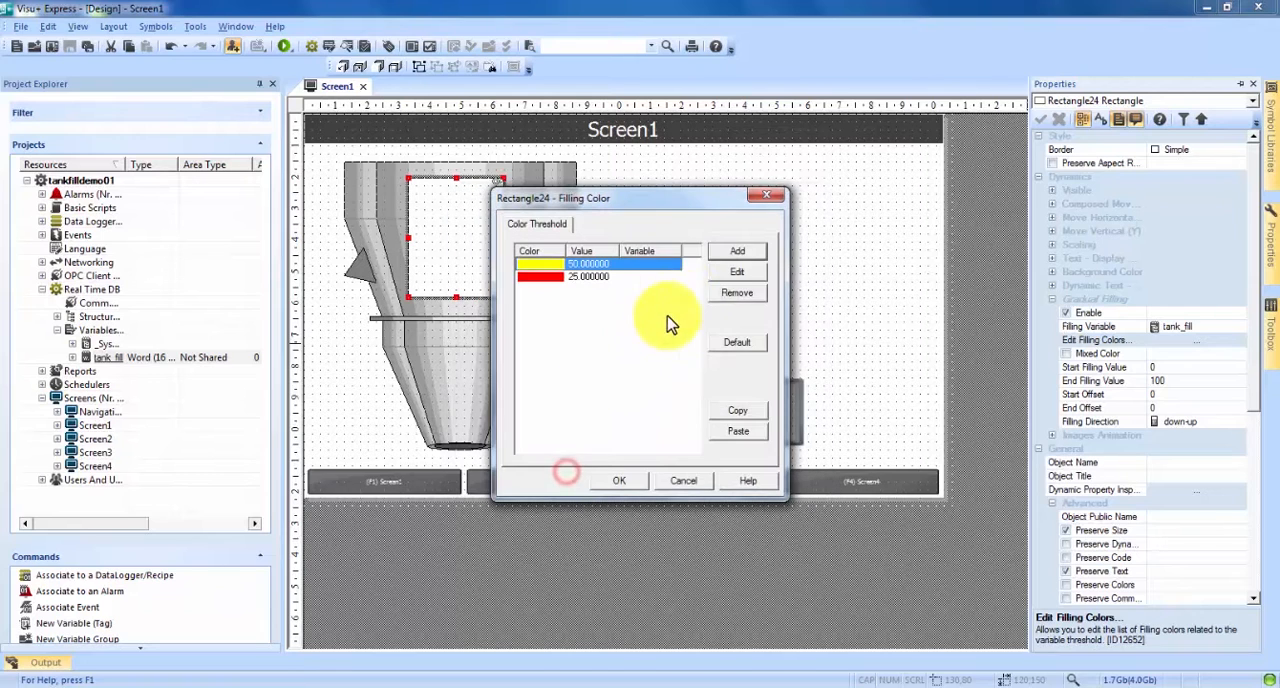
Add cyan at 75 and lime at 100 thresholds, then accept the threshold list.
click(737, 271)
text(75)
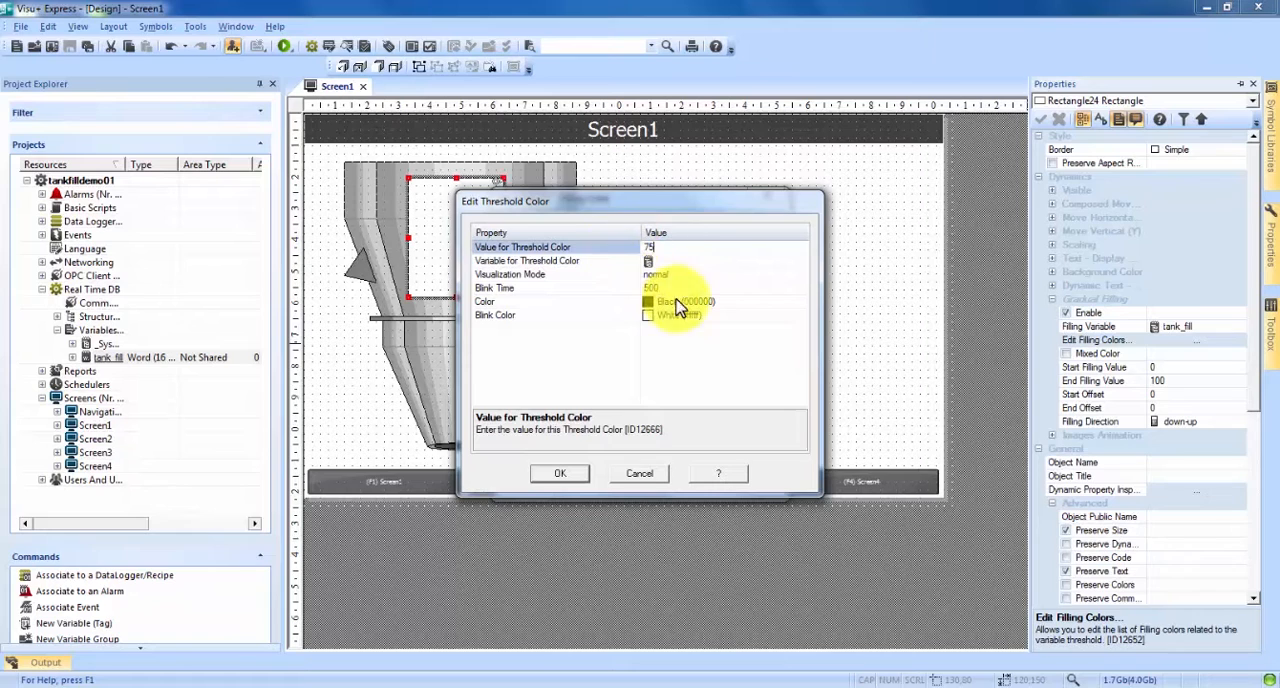
click(801, 301)
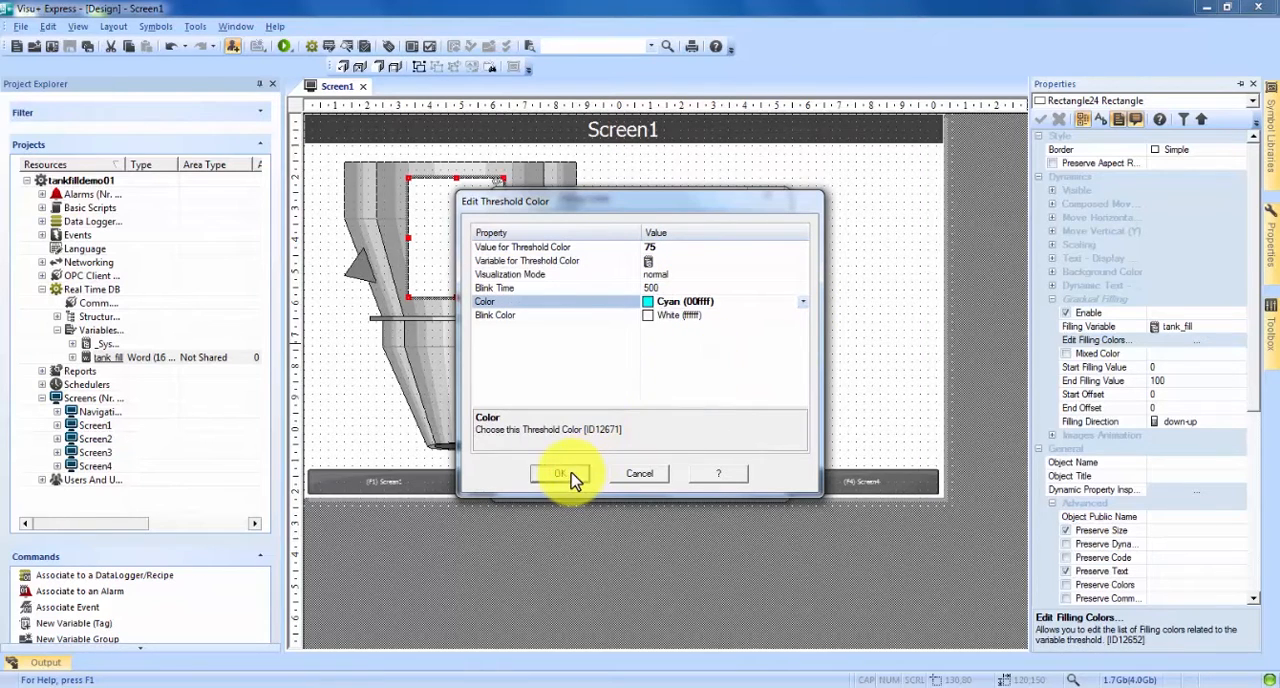
click(560, 473)
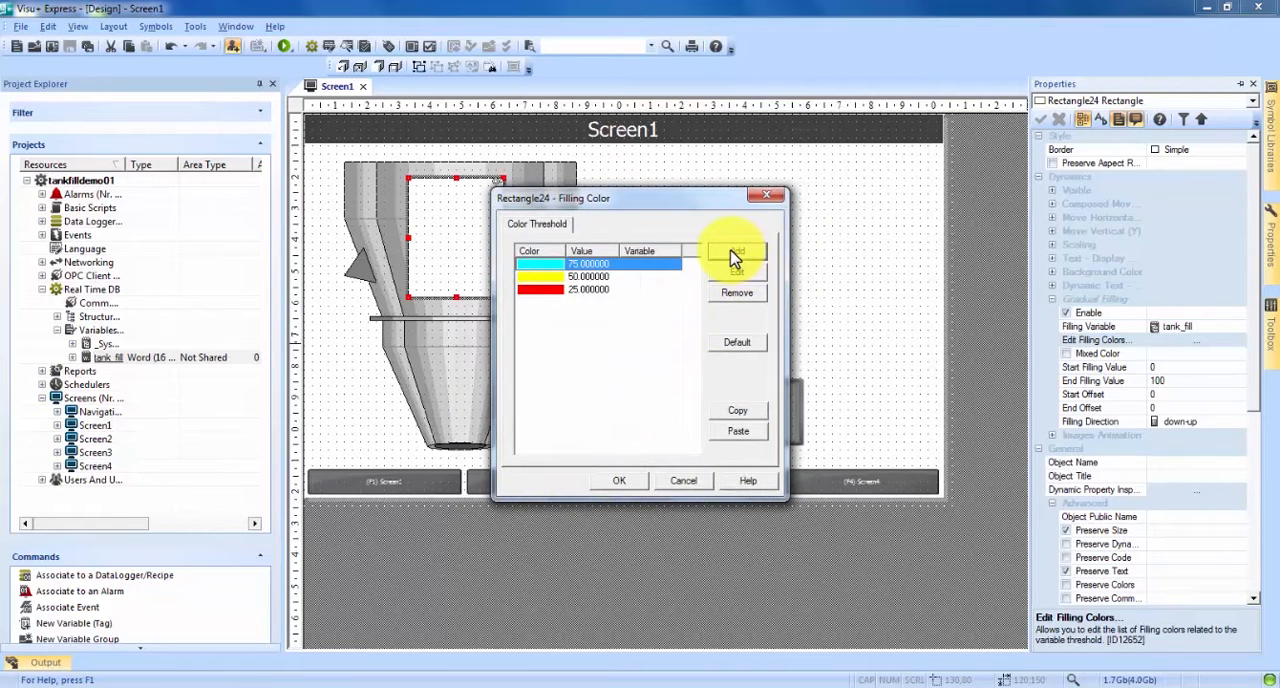
click(736, 252)
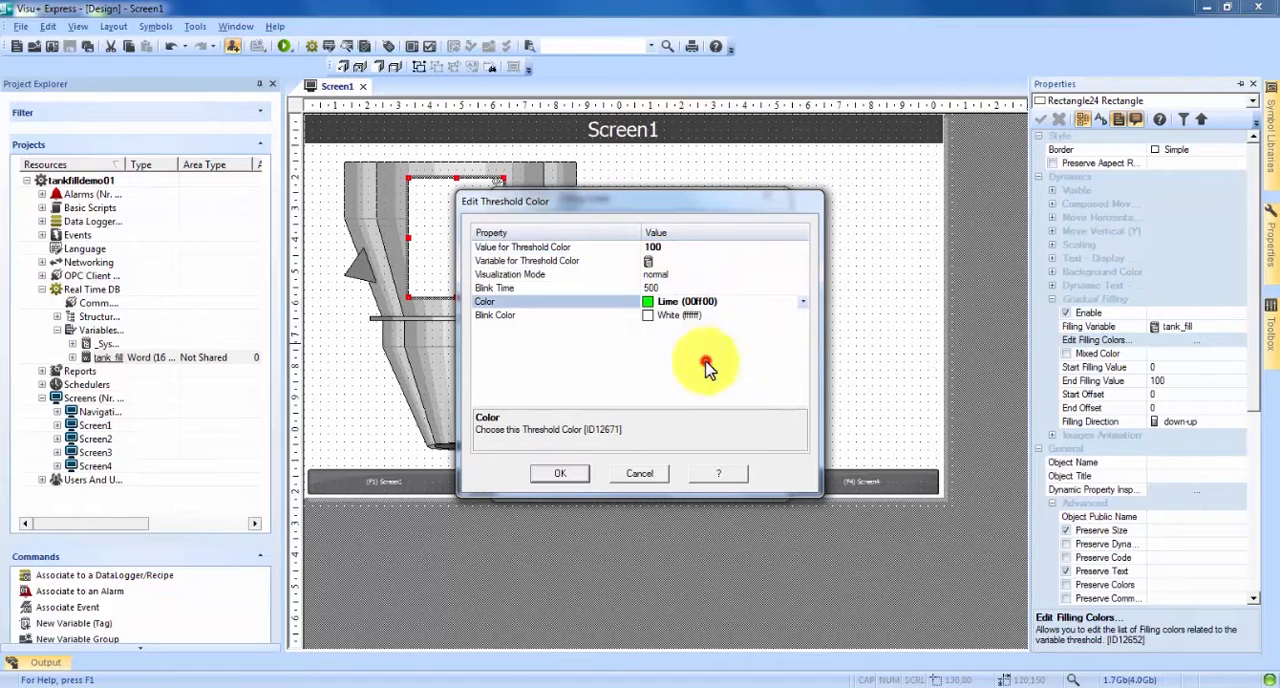
click(560, 473)
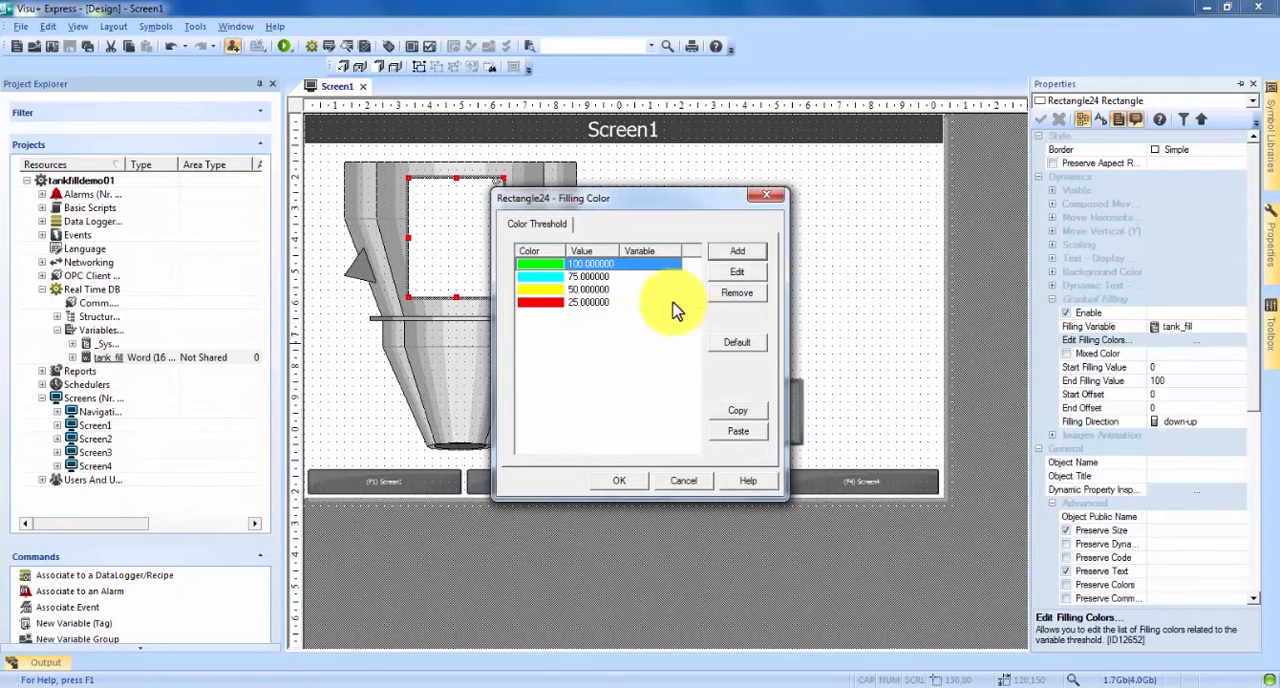
mouse_move(645, 360)
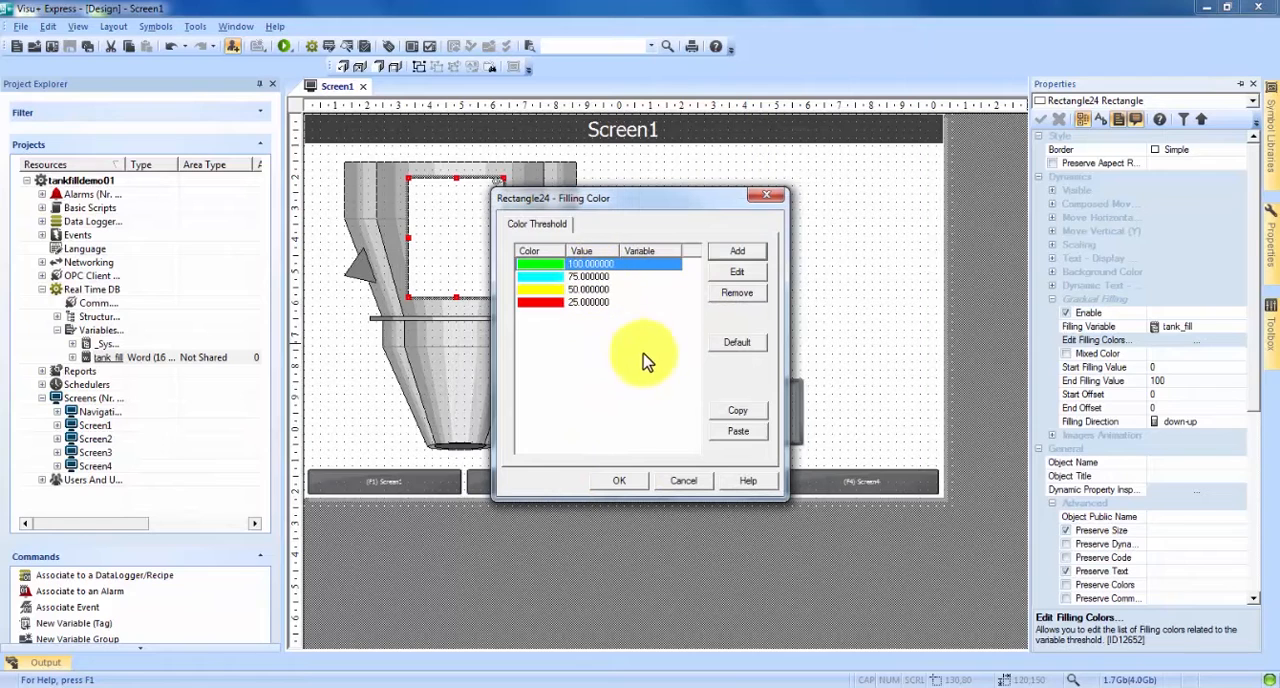
click(618, 481)
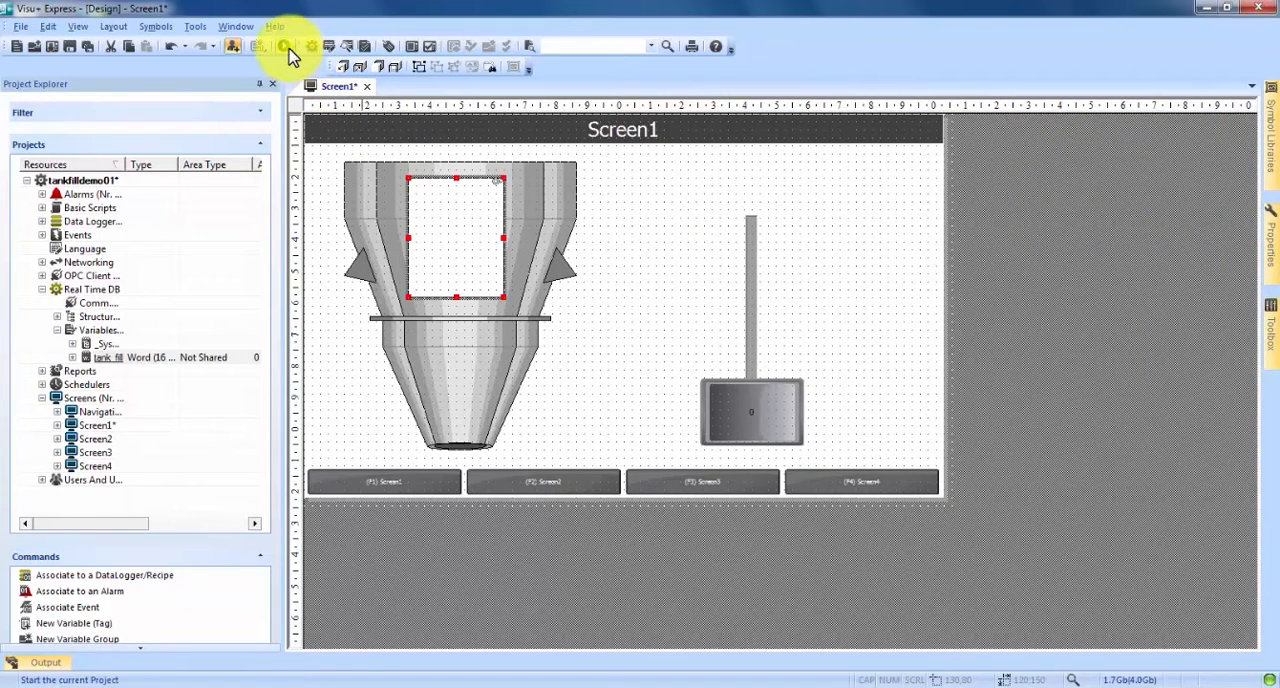
Run the project in simulation, saving changes to tankfilldemo01.visprj first.
click(285, 46)
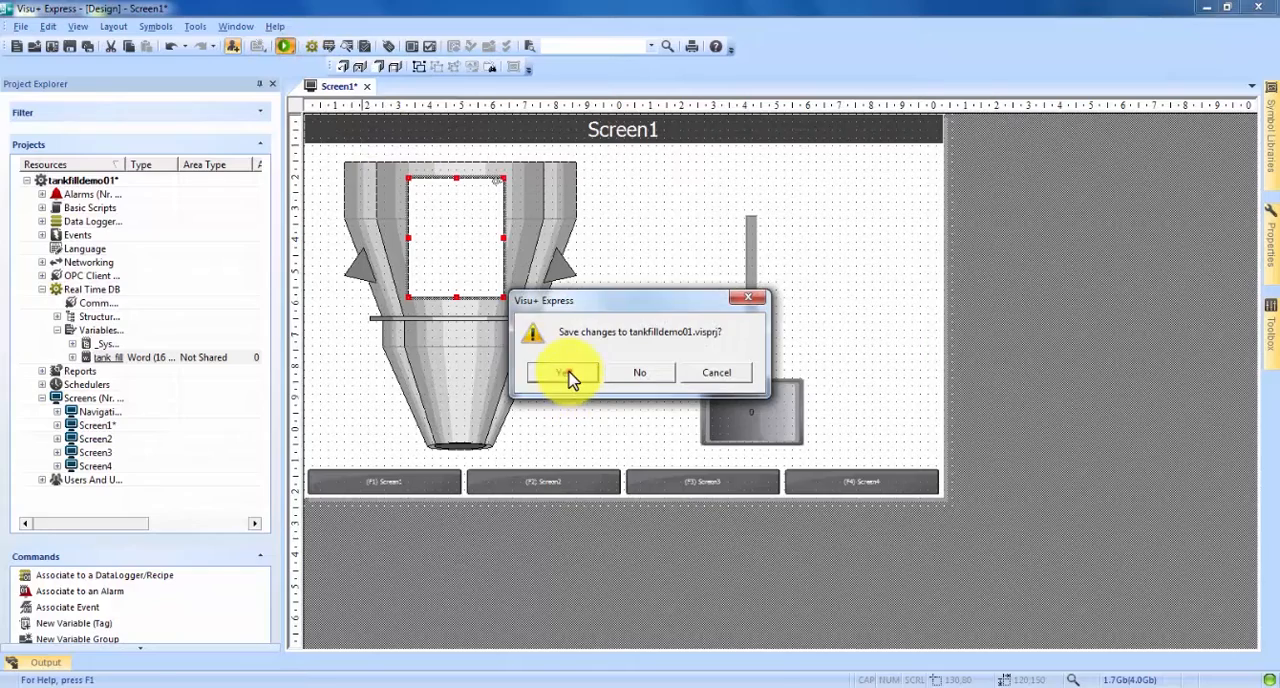
click(565, 372)
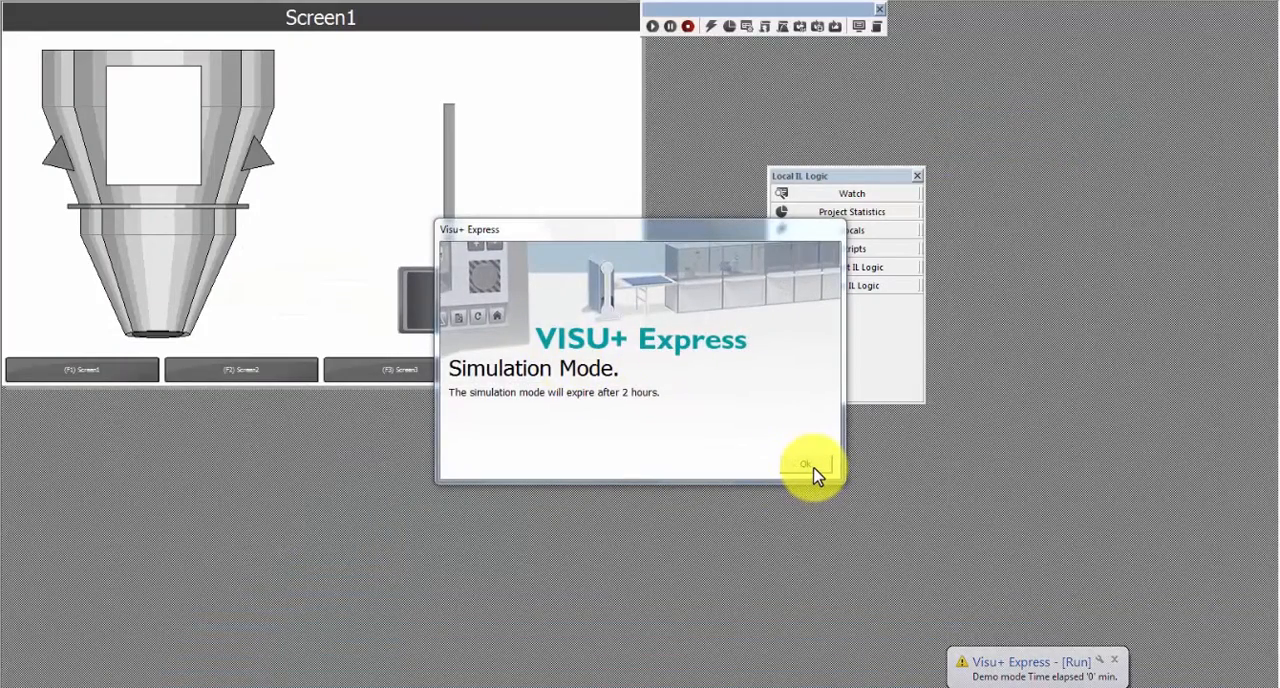
Dismiss the simulation notice, check the red fill at slider 17, and stop the project.
click(808, 464)
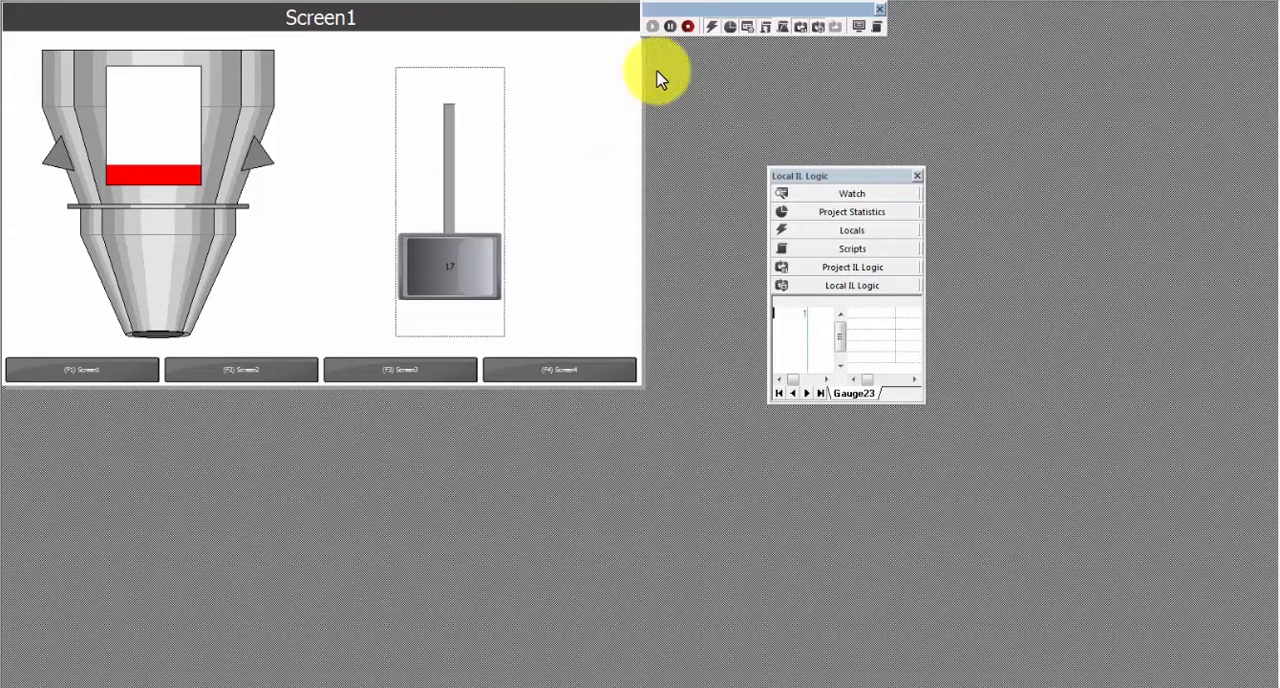
click(688, 26)
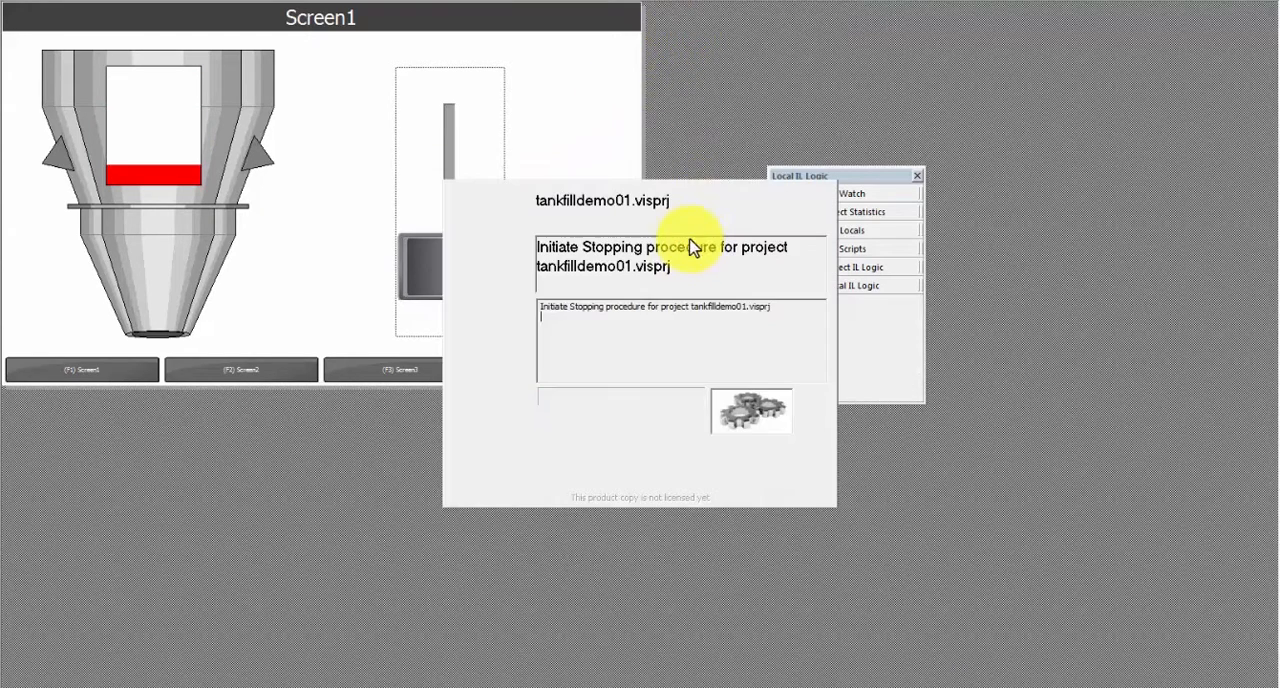